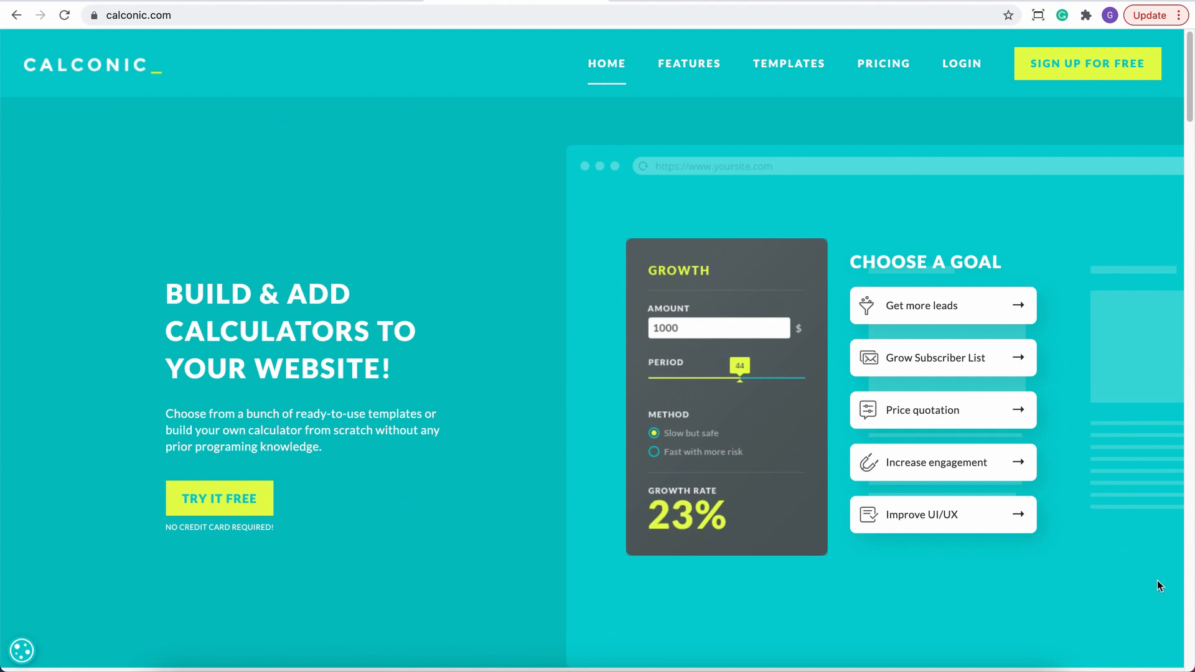
- Log into Calconic and show My Calculators with CBD Dosage and Wedding photography price
drag(738, 377, 731, 378)
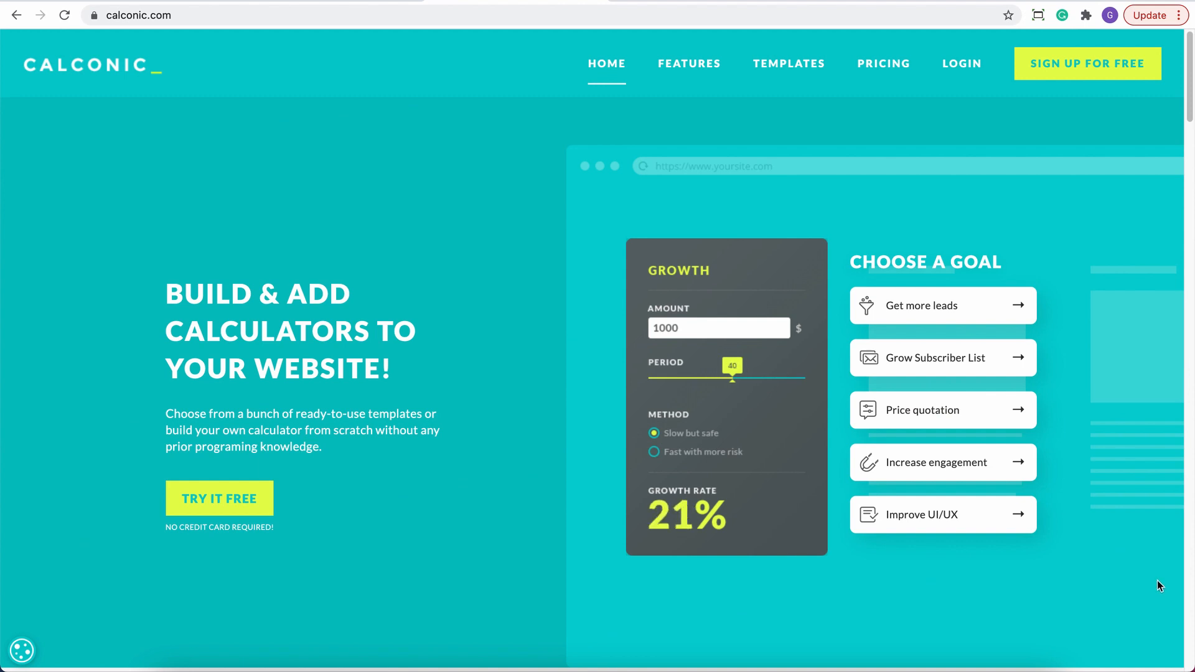
drag(731, 380, 704, 380)
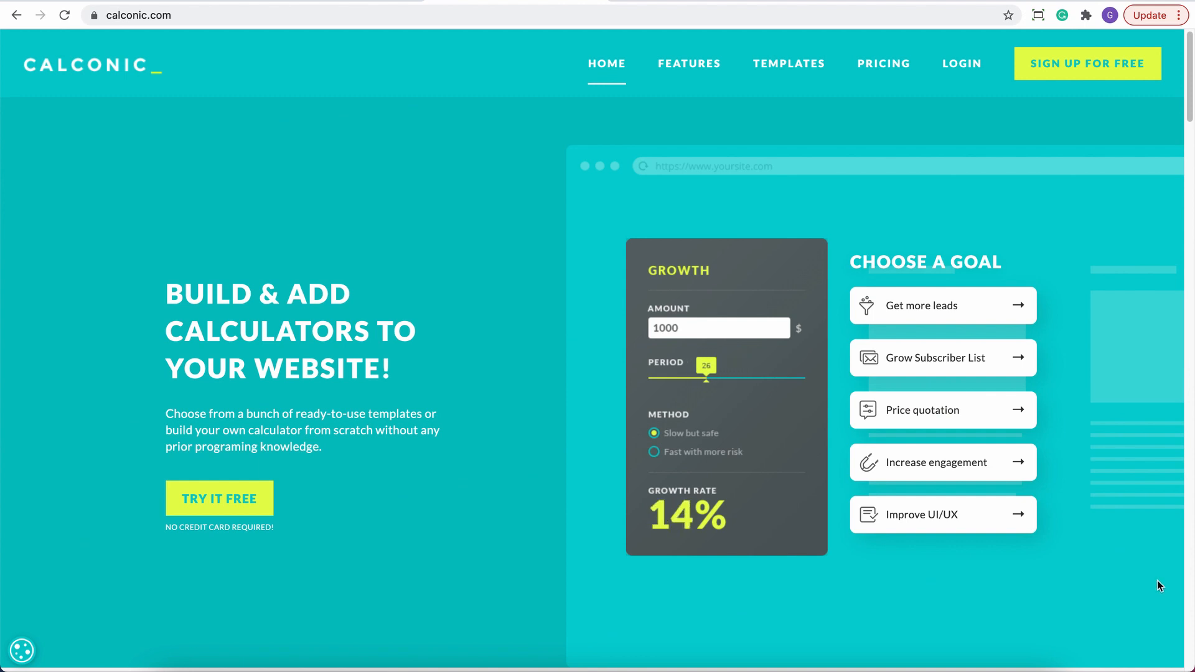
drag(707, 377, 738, 377)
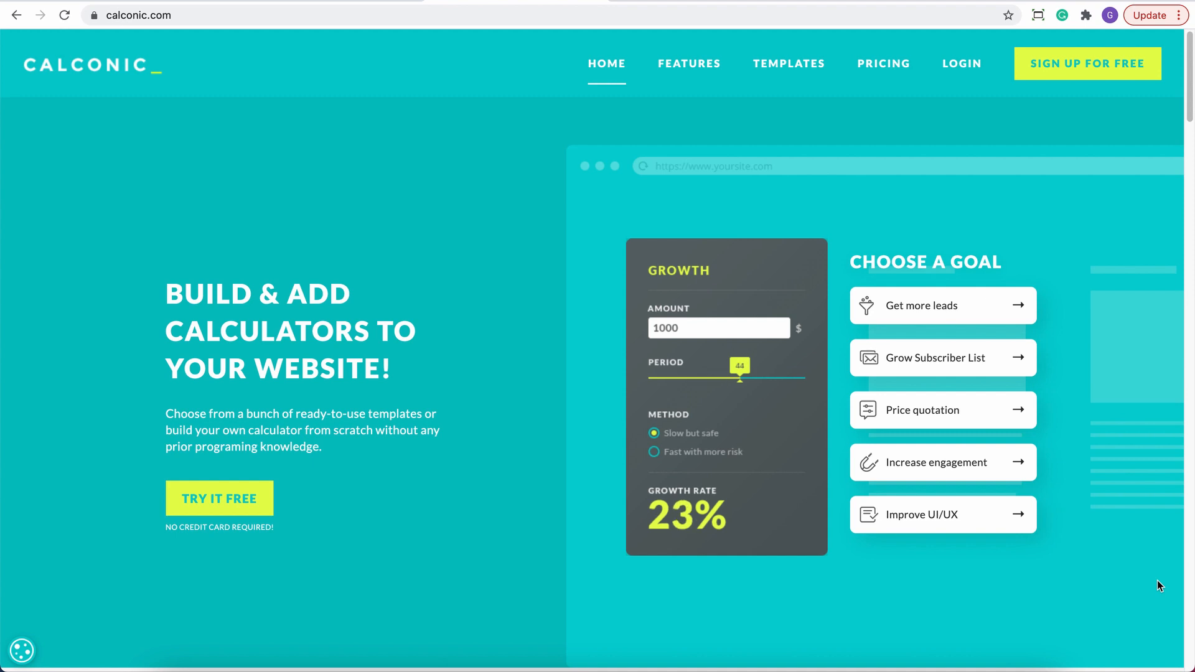
drag(738, 378, 698, 378)
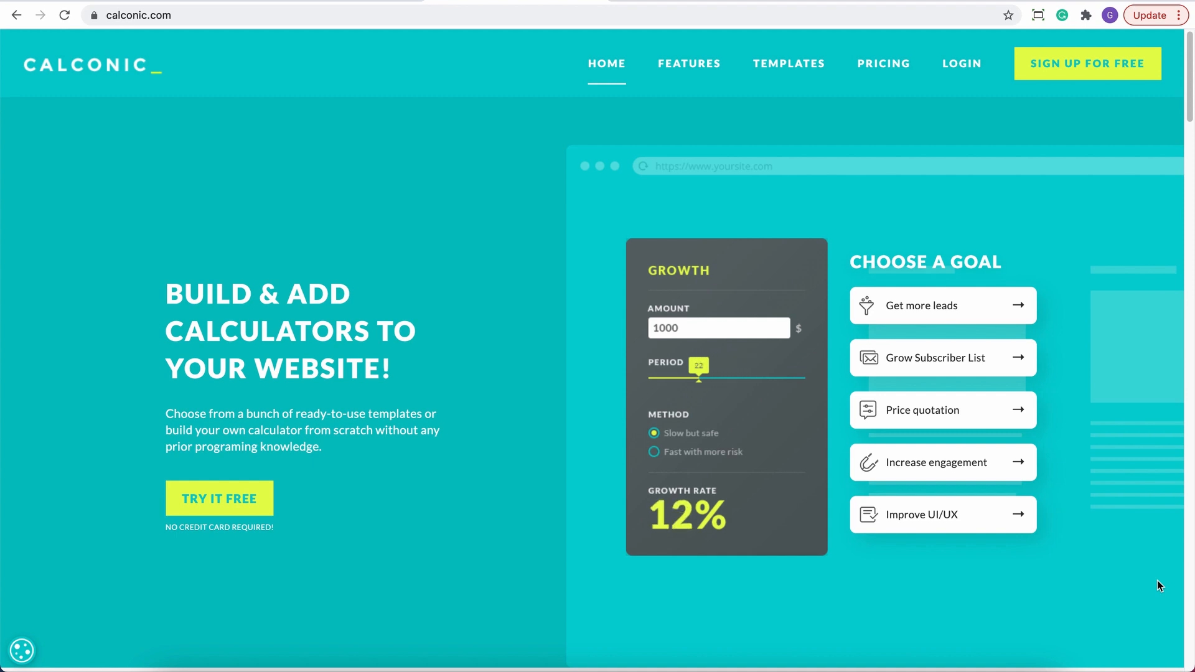
drag(695, 376, 739, 376)
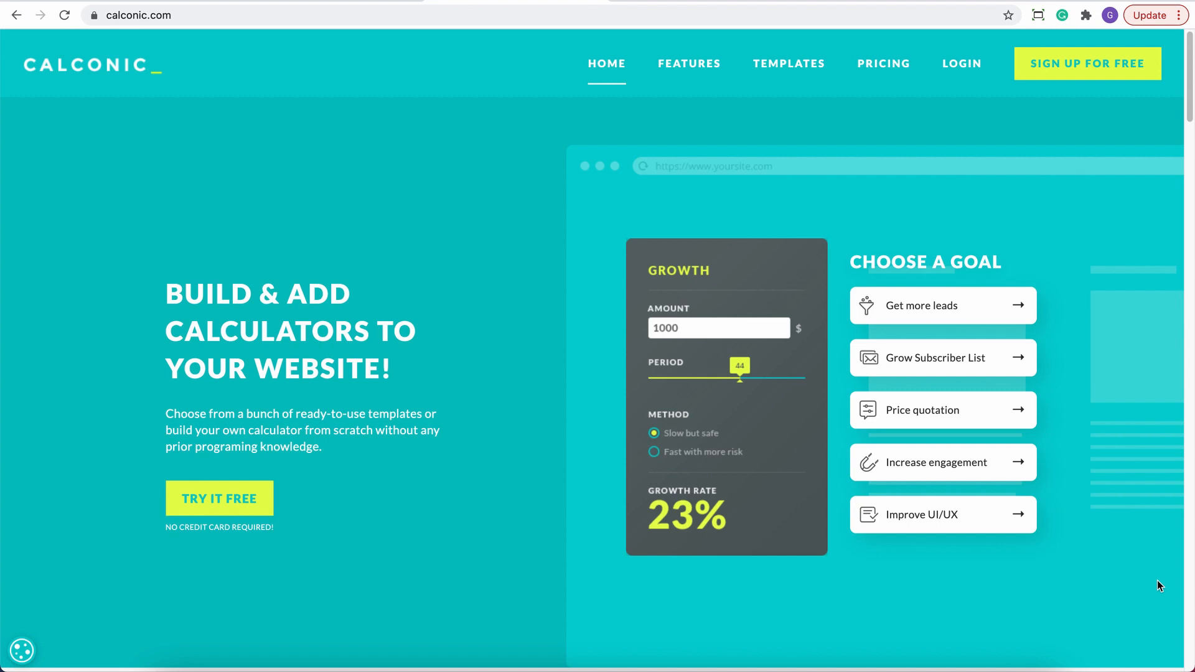
click(962, 64)
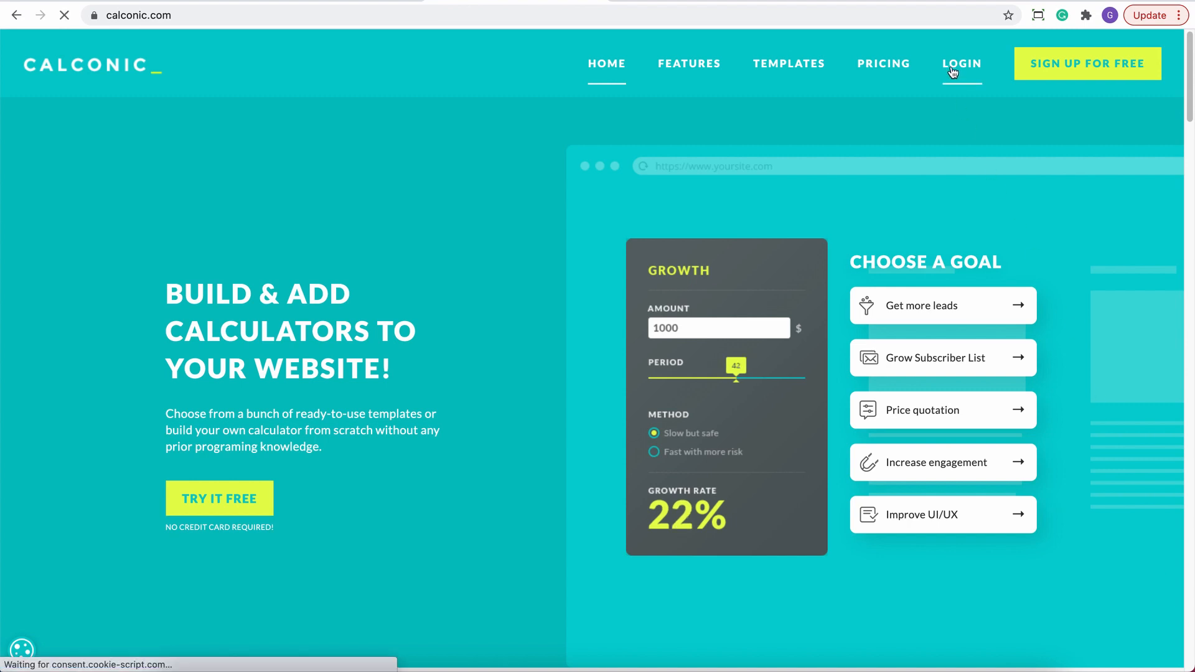
click(961, 64)
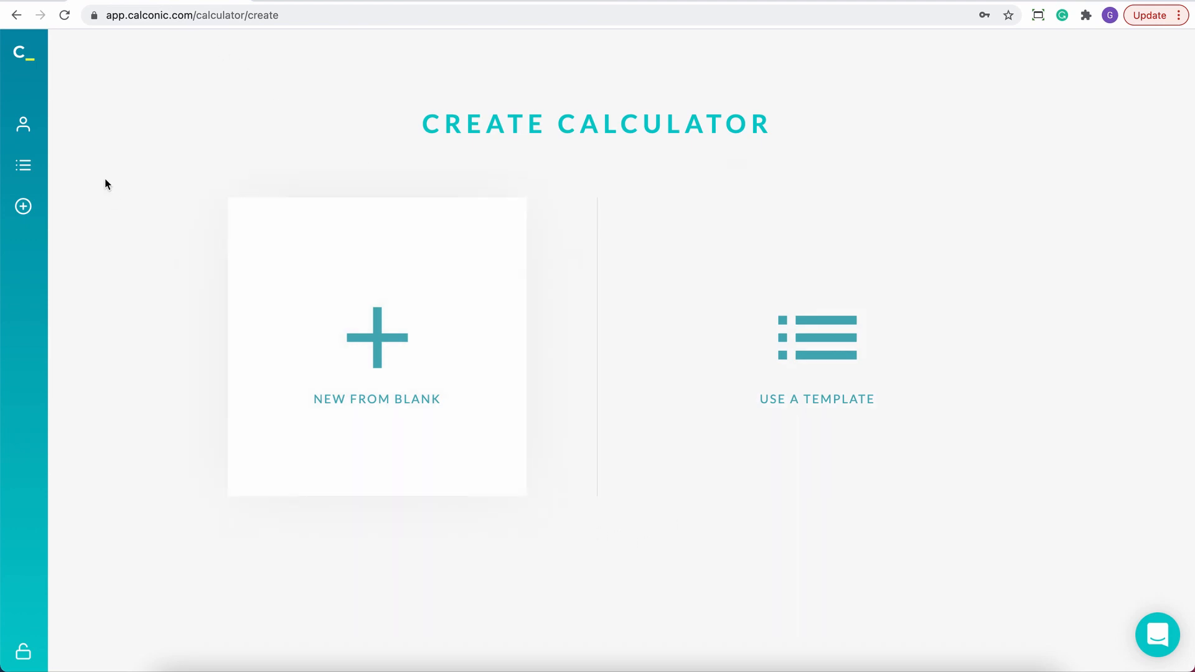
mouse_move(22, 166)
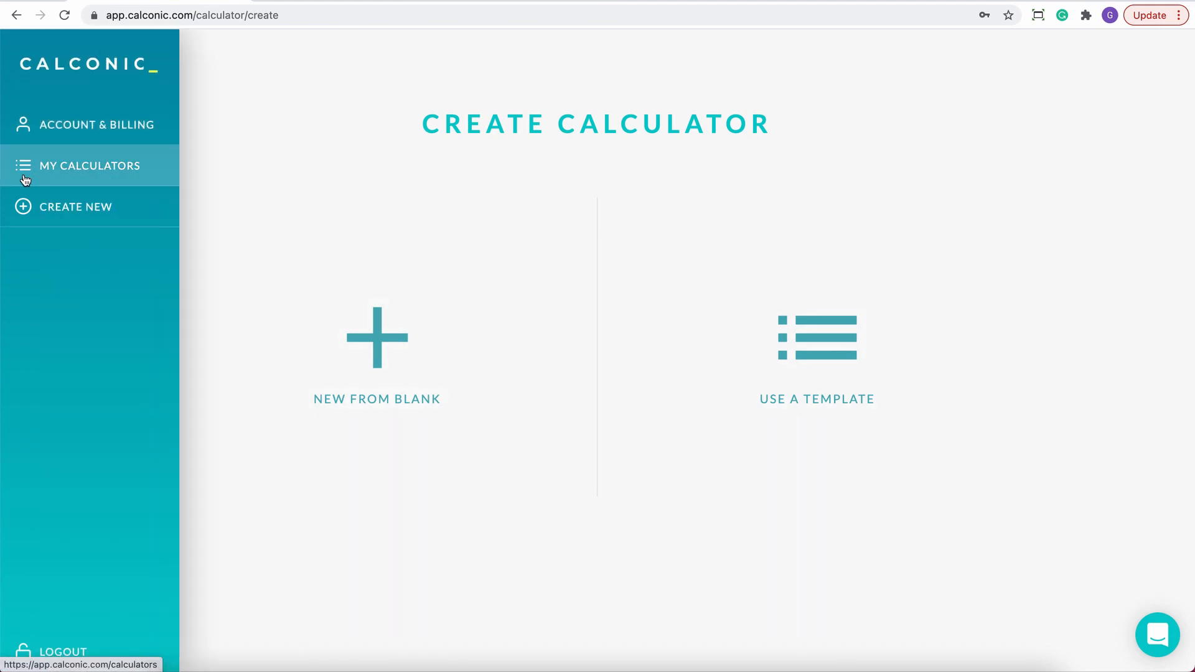
click(89, 166)
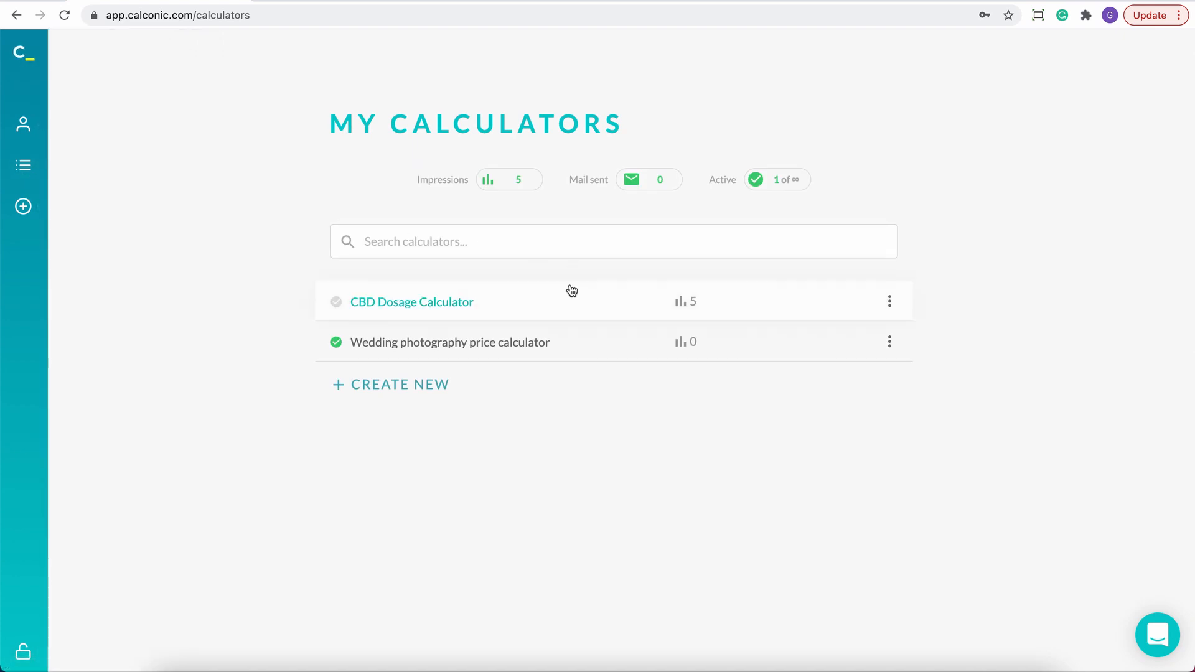
- Load the CBD Dosage Calculator in the editor and activate it, confirming the notice
click(412, 301)
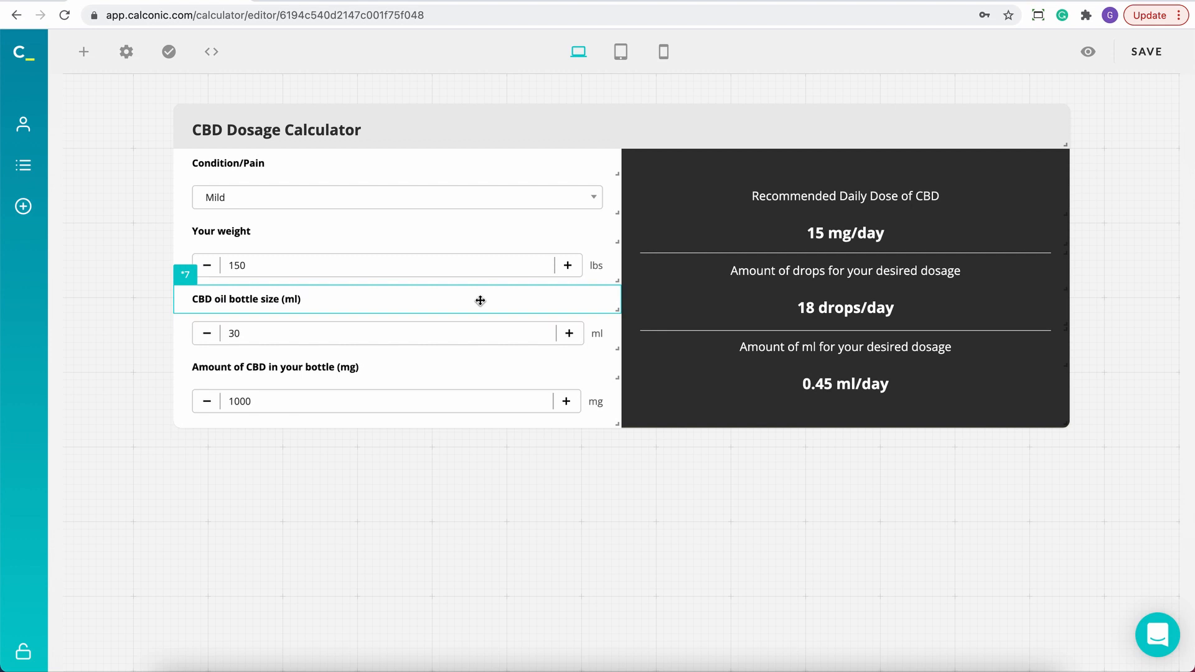
mouse_move(168, 53)
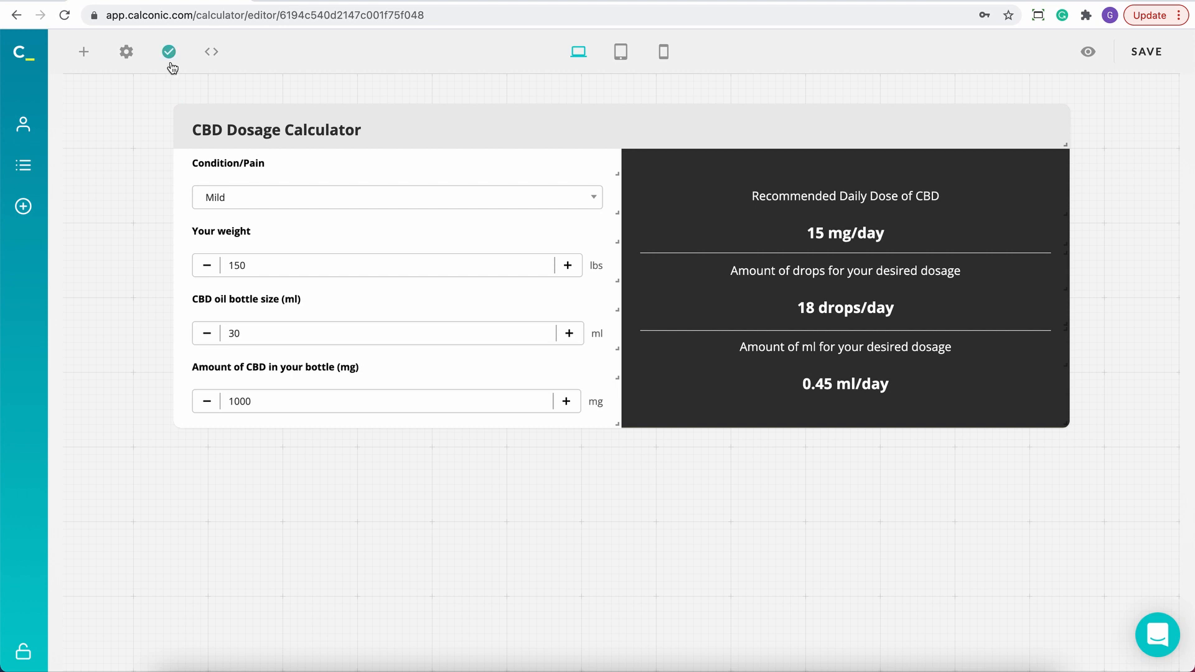
click(168, 53)
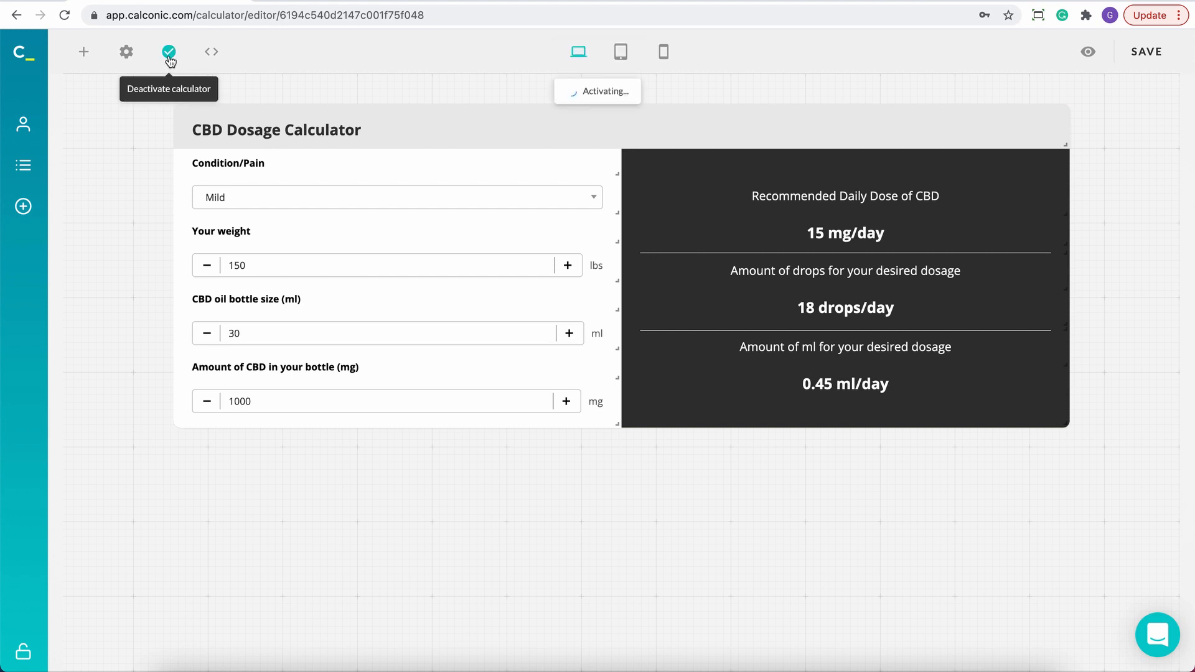
click(168, 53)
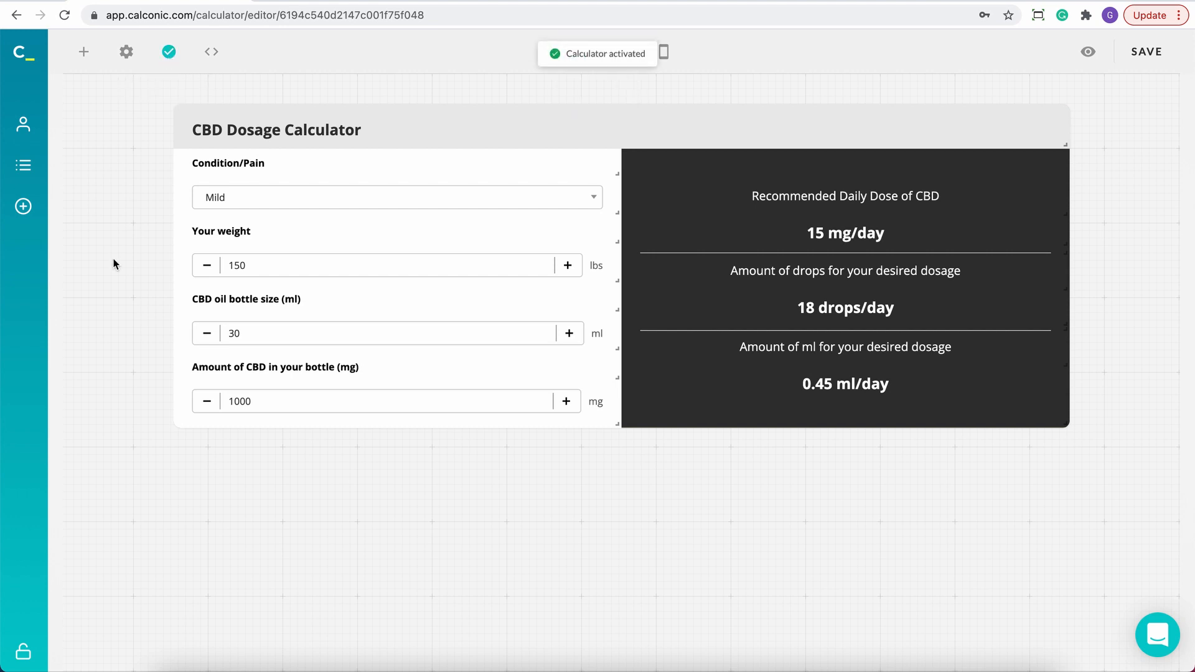
click(1147, 53)
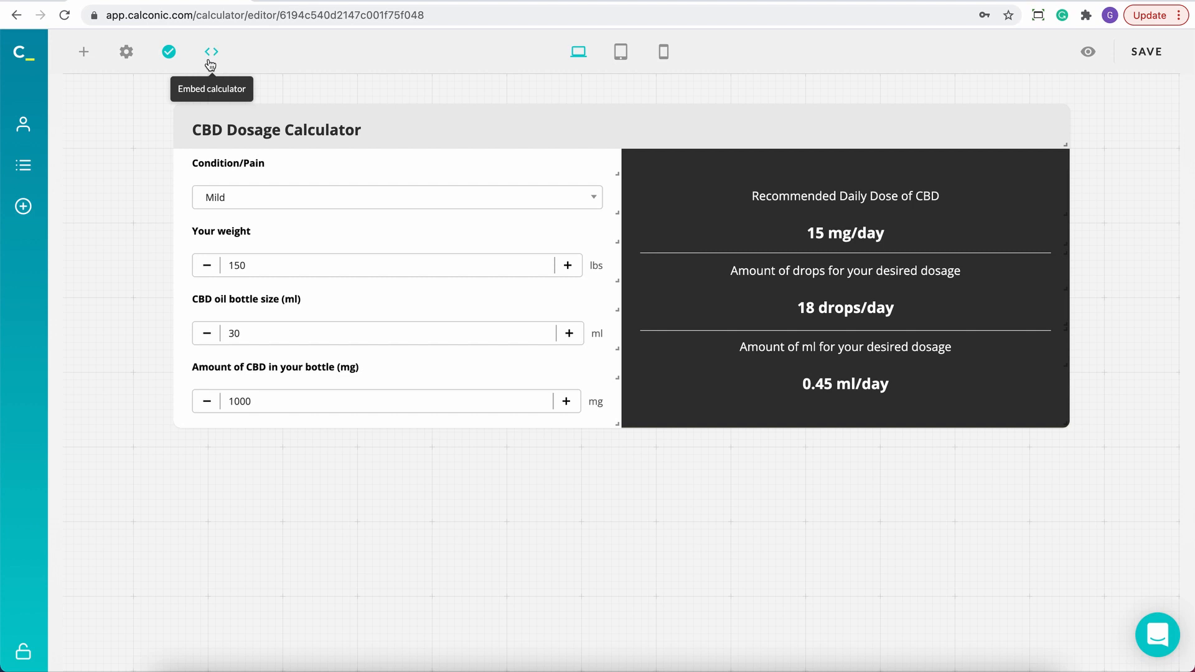
- Run the embed wizard past the whitelist step and show the Standard code snippet after checking Lightbox
click(210, 52)
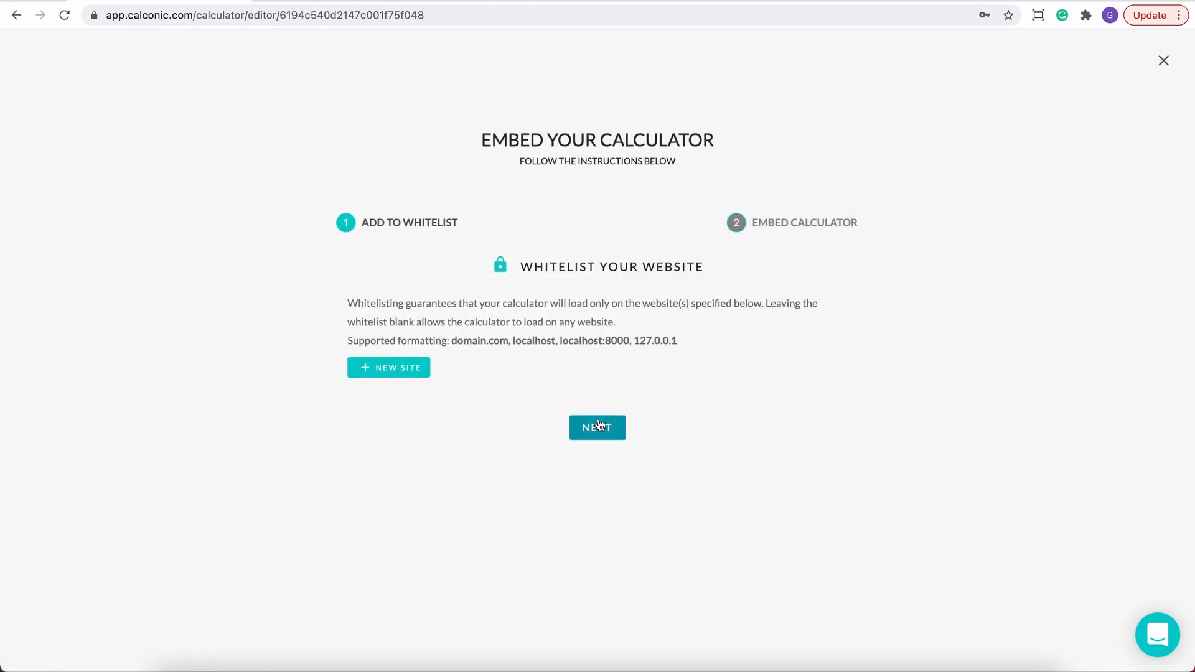
click(598, 427)
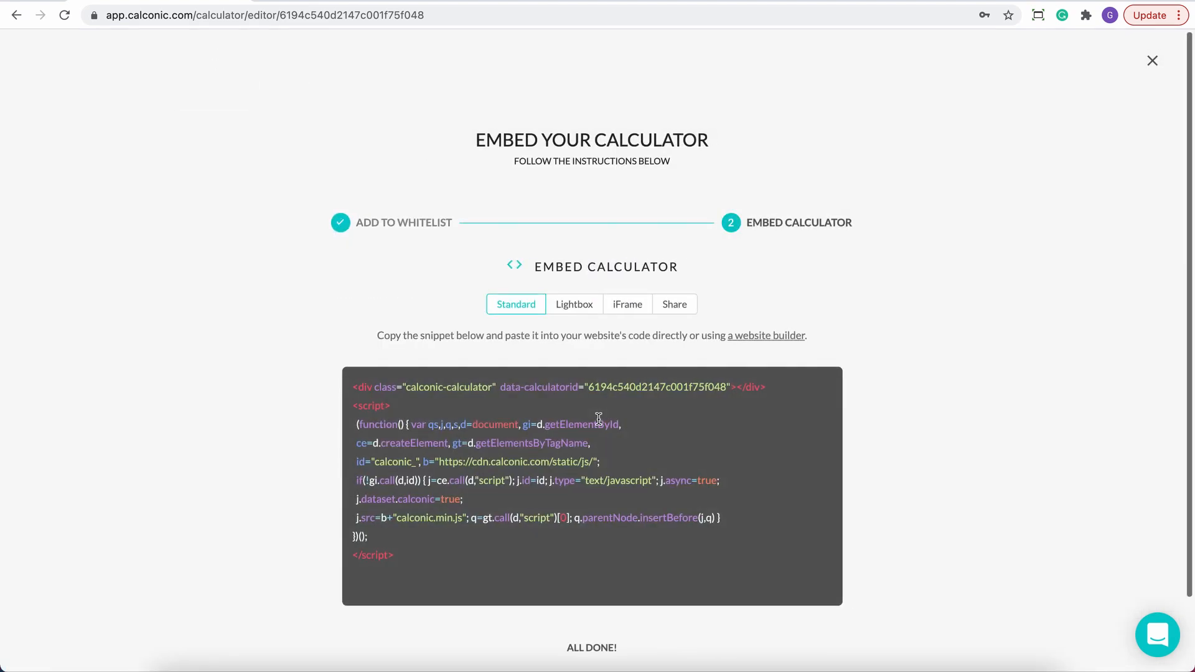
mouse_move(495, 287)
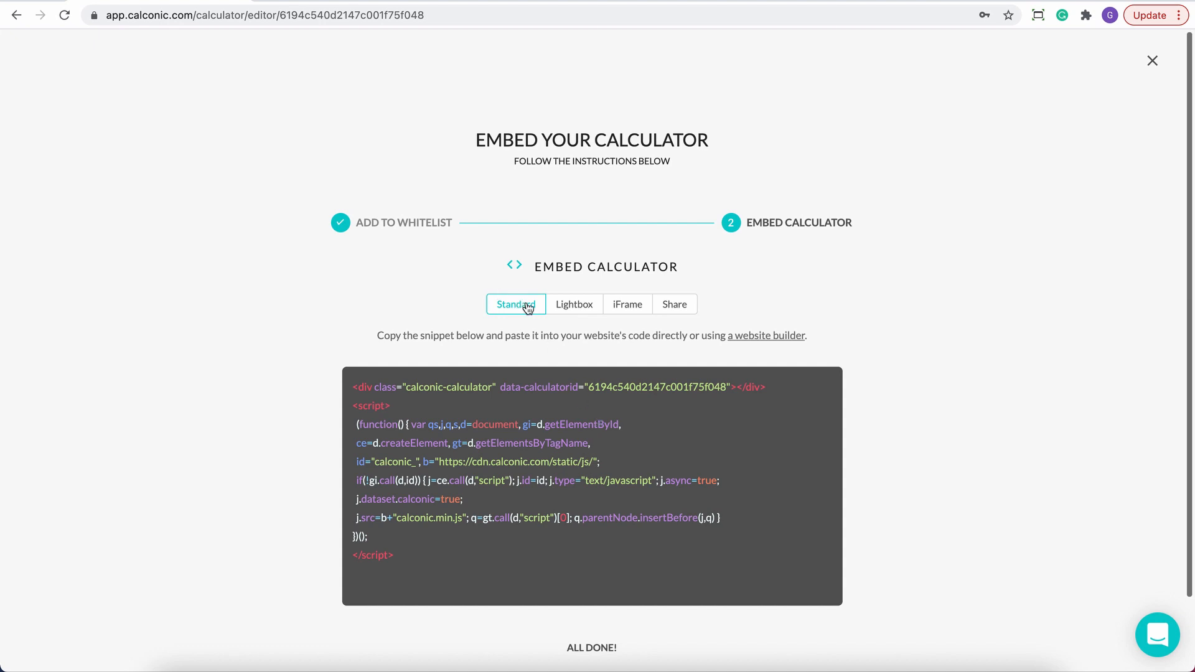
mouse_move(532, 324)
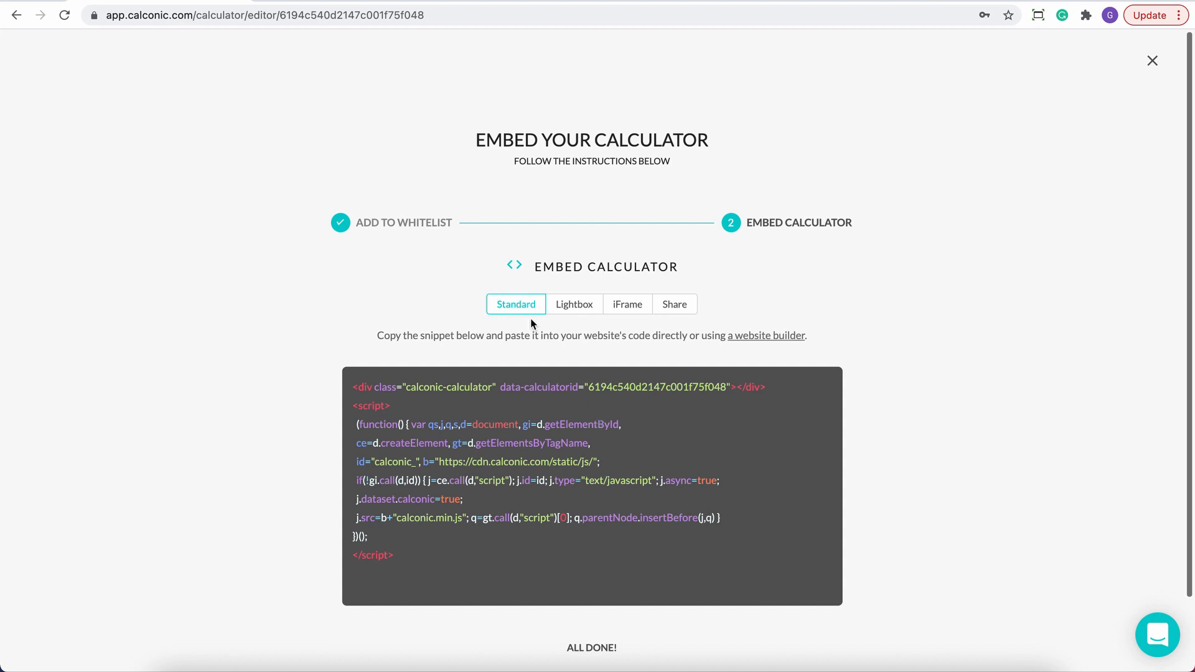
mouse_move(575, 304)
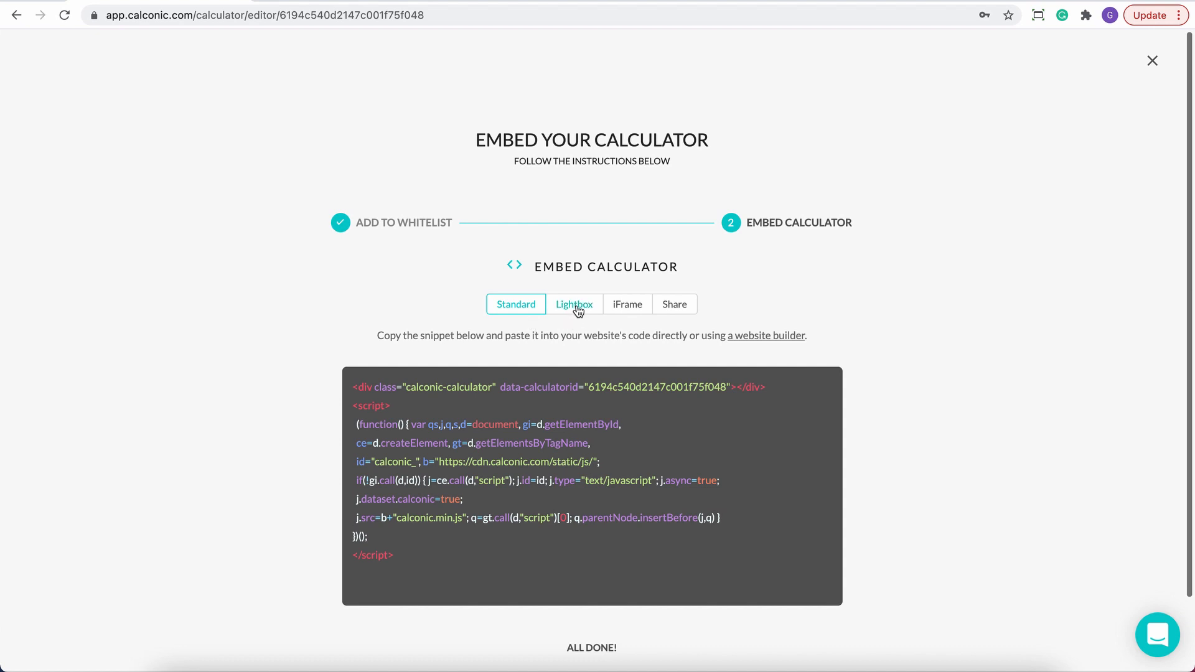
click(574, 304)
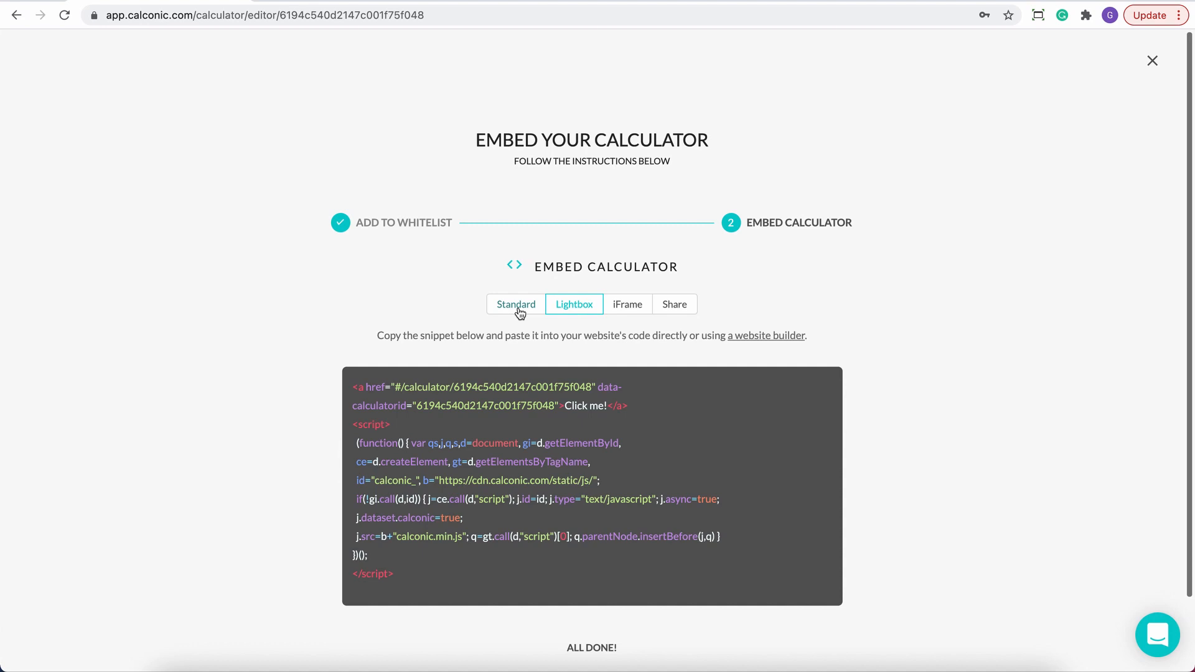
click(516, 304)
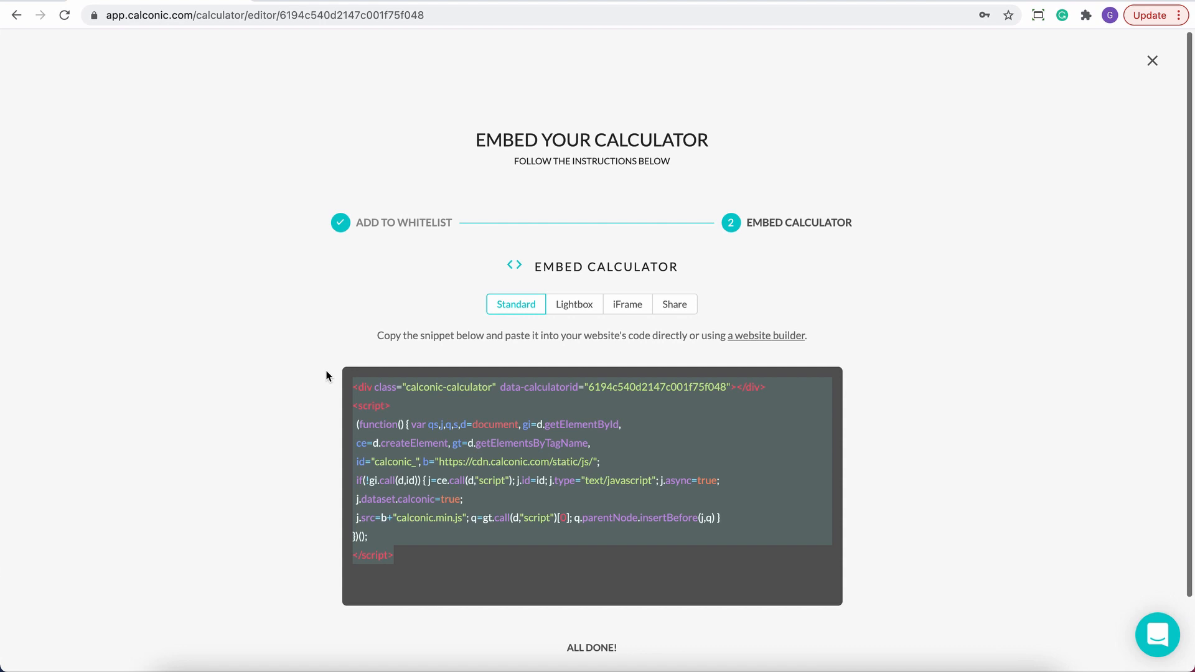
mouse_move(337, 371)
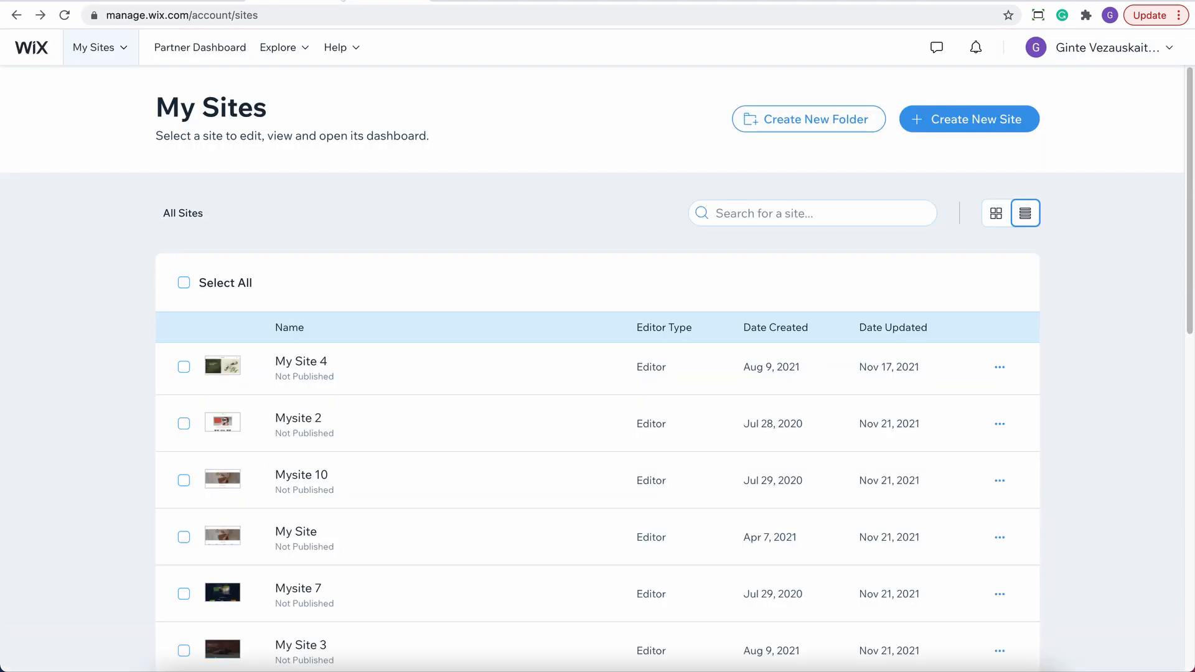
mouse_move(870, 379)
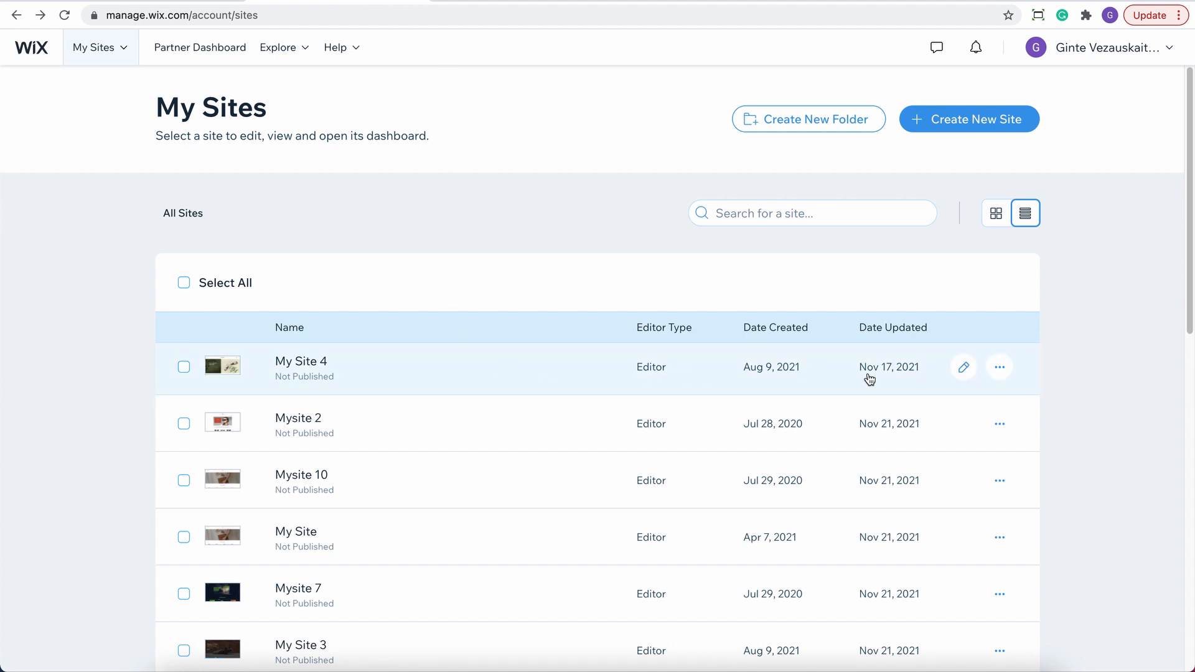
- Edit My Site 4 so its Essential homepage loads in the Wix Editor
click(962, 367)
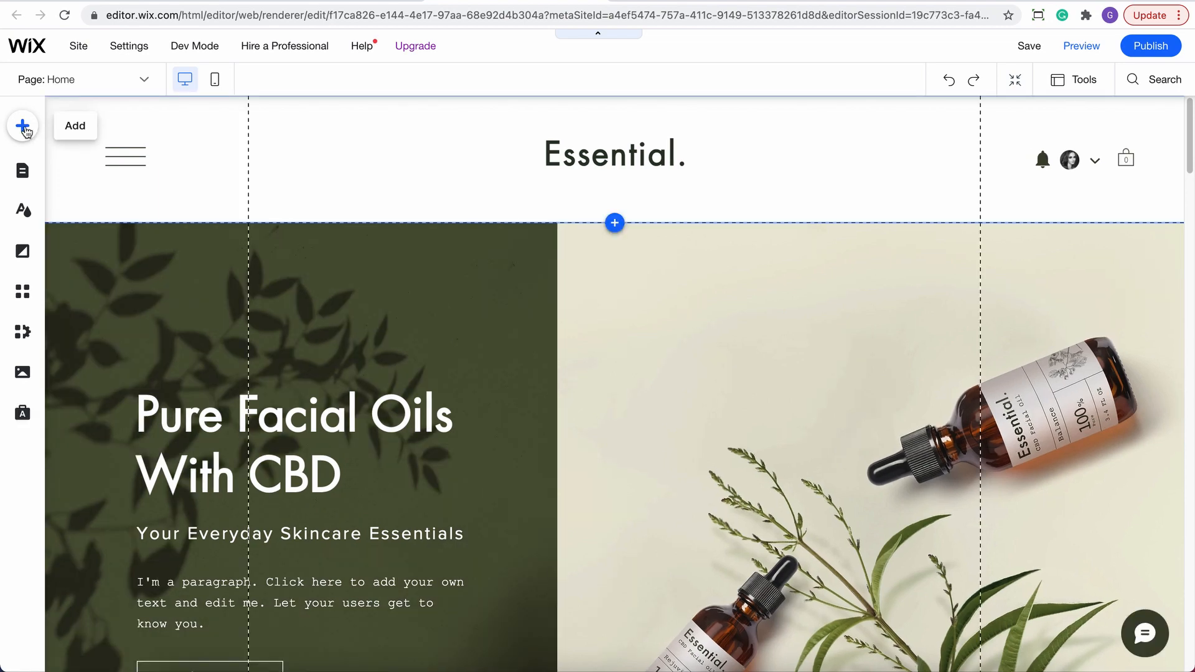
- Add an HTML iframe element and place it near the top of Column 2 beside the CBD heading
click(22, 126)
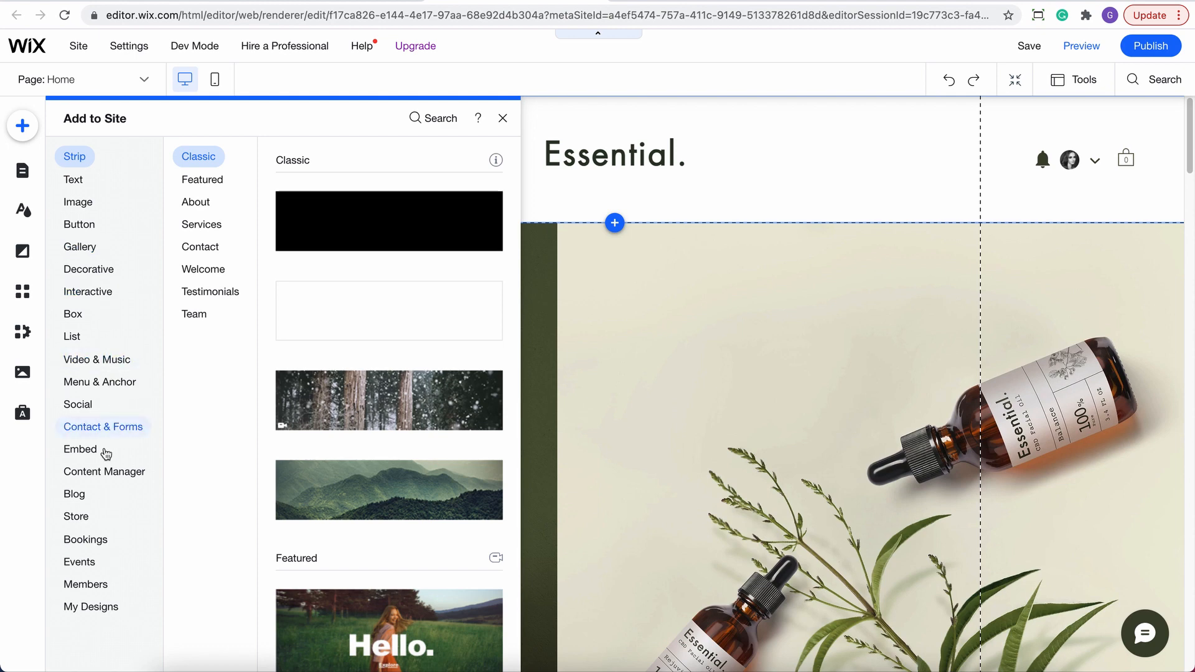
click(80, 449)
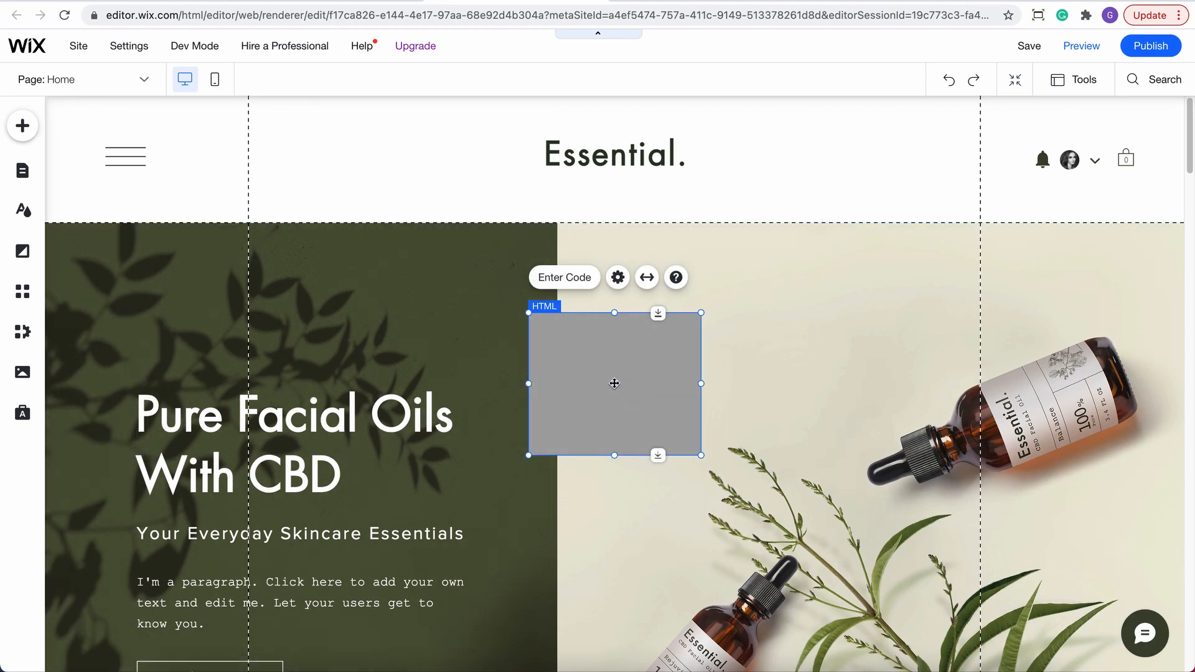
drag(614, 383, 793, 298)
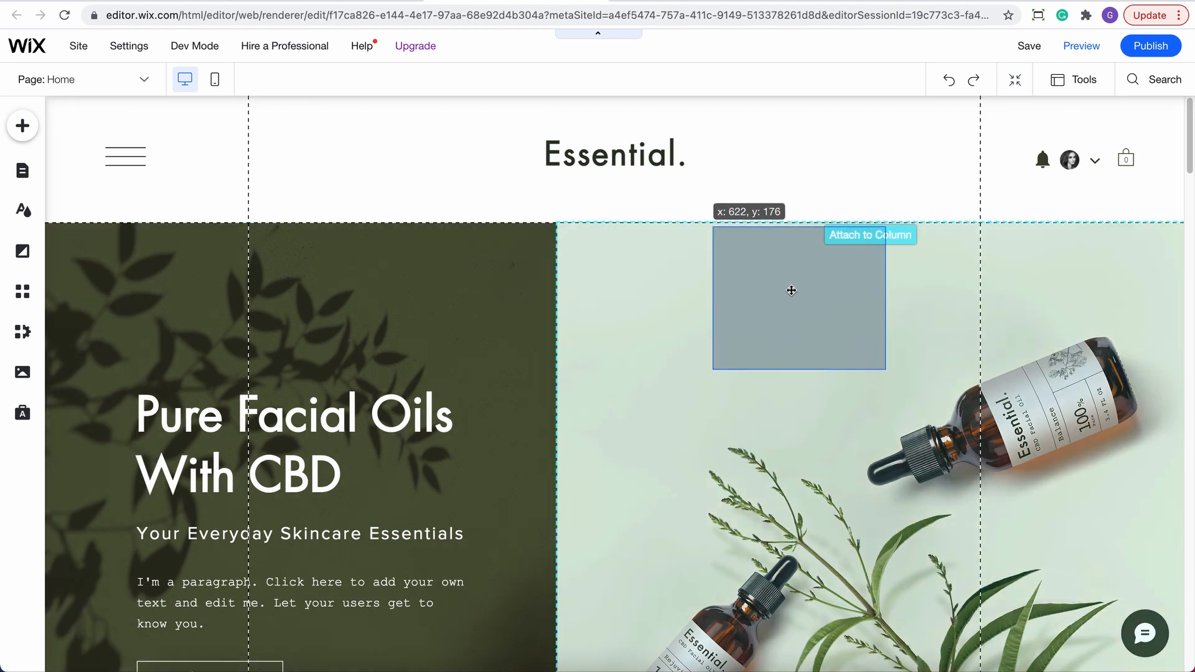
click(790, 290)
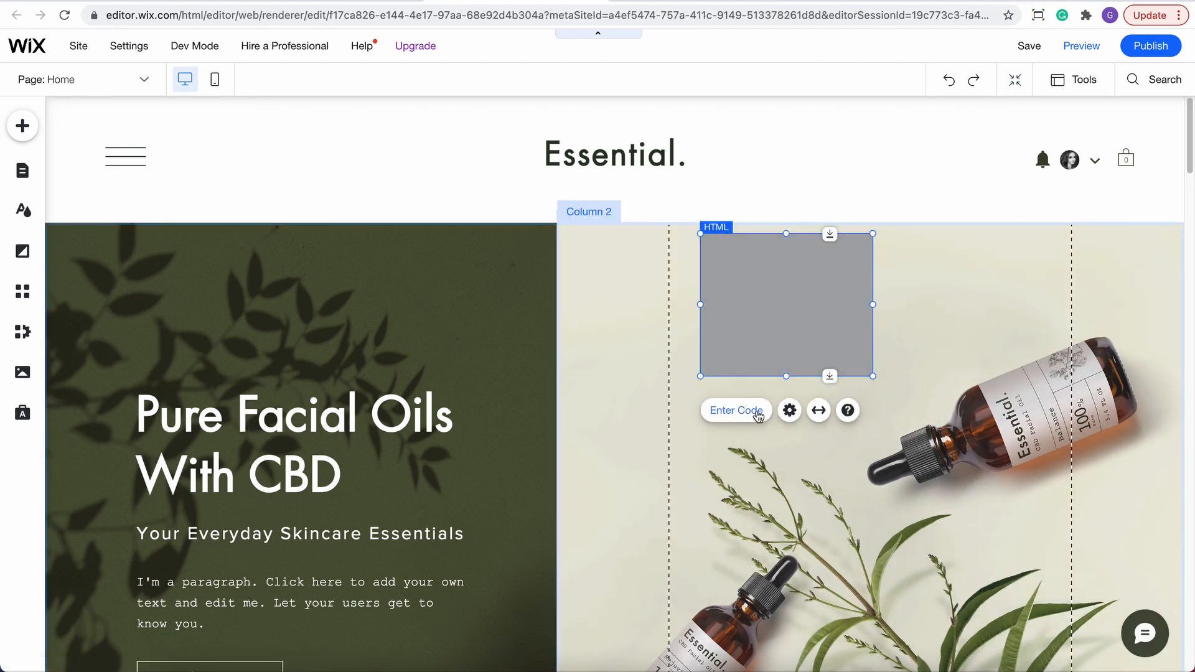
- Paste the Calconic embed code into the HTML Settings and apply it so the calculator renders
click(789, 411)
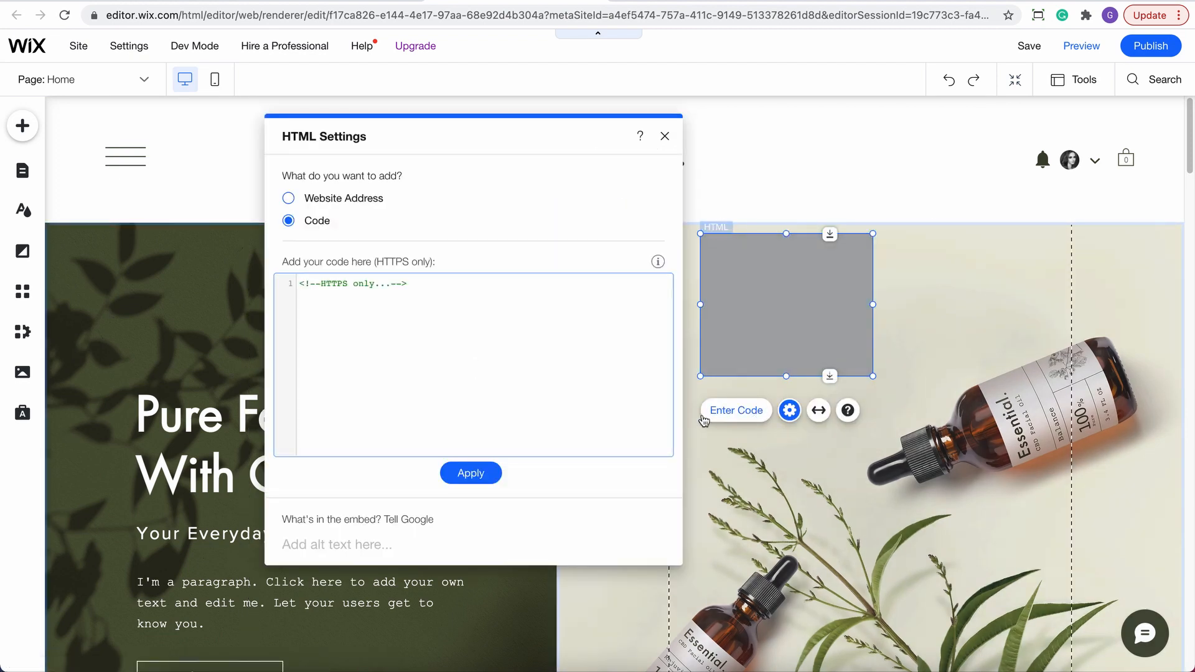
click(417, 284)
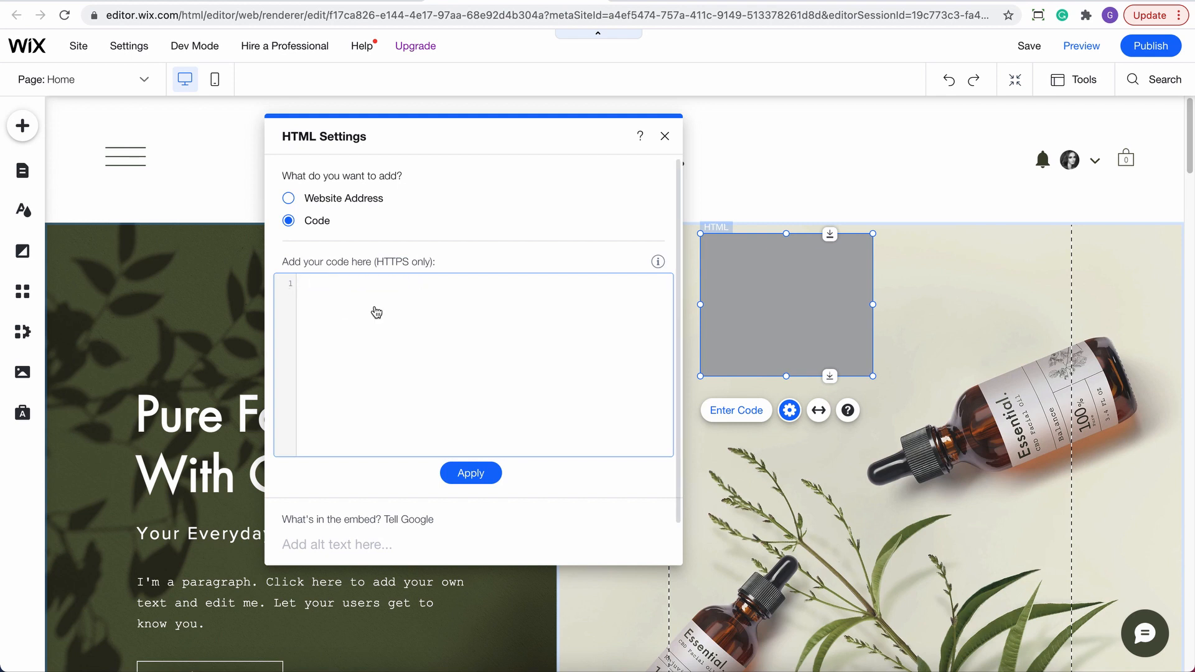
mouse_move(393, 308)
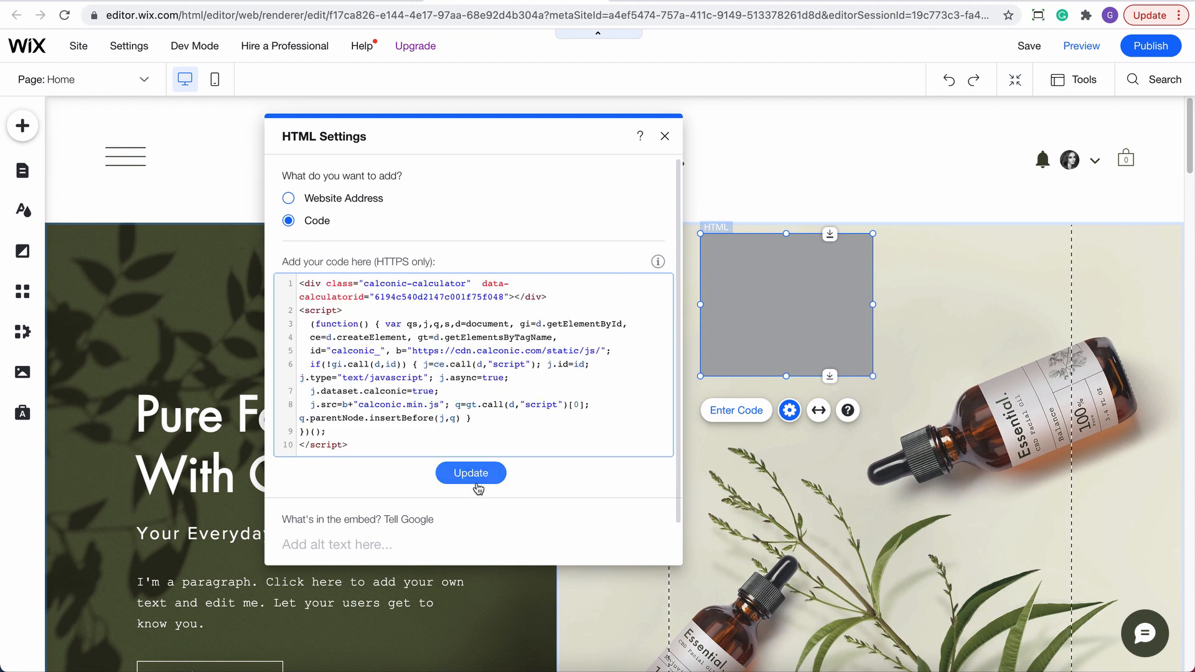
click(471, 473)
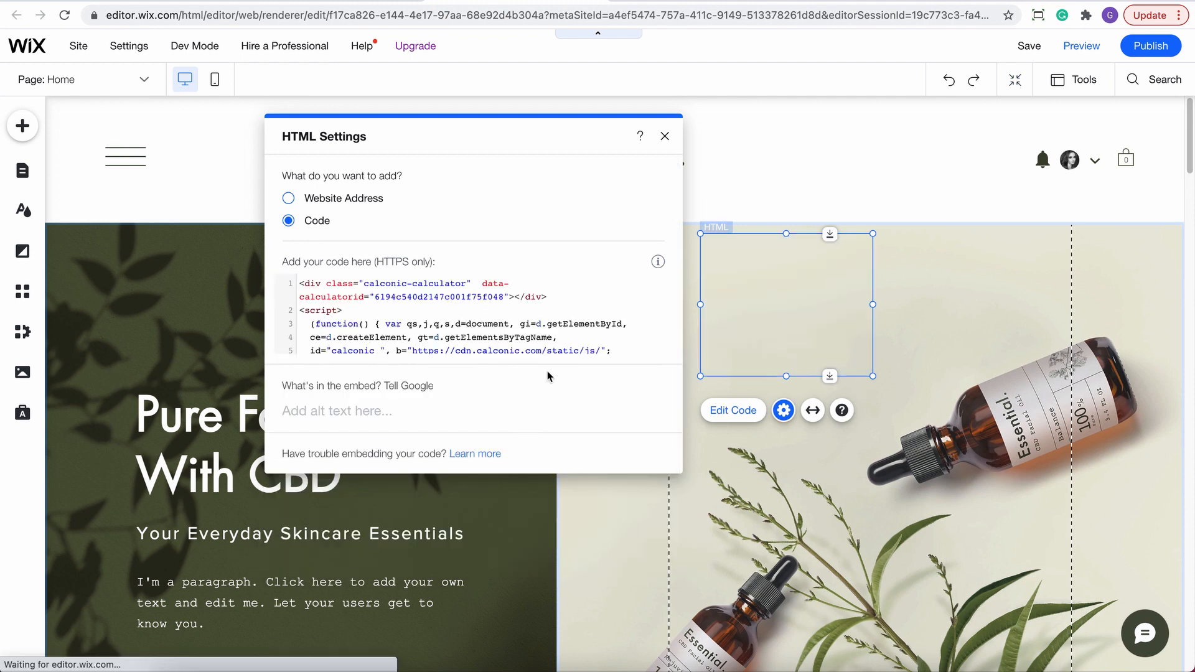
click(662, 135)
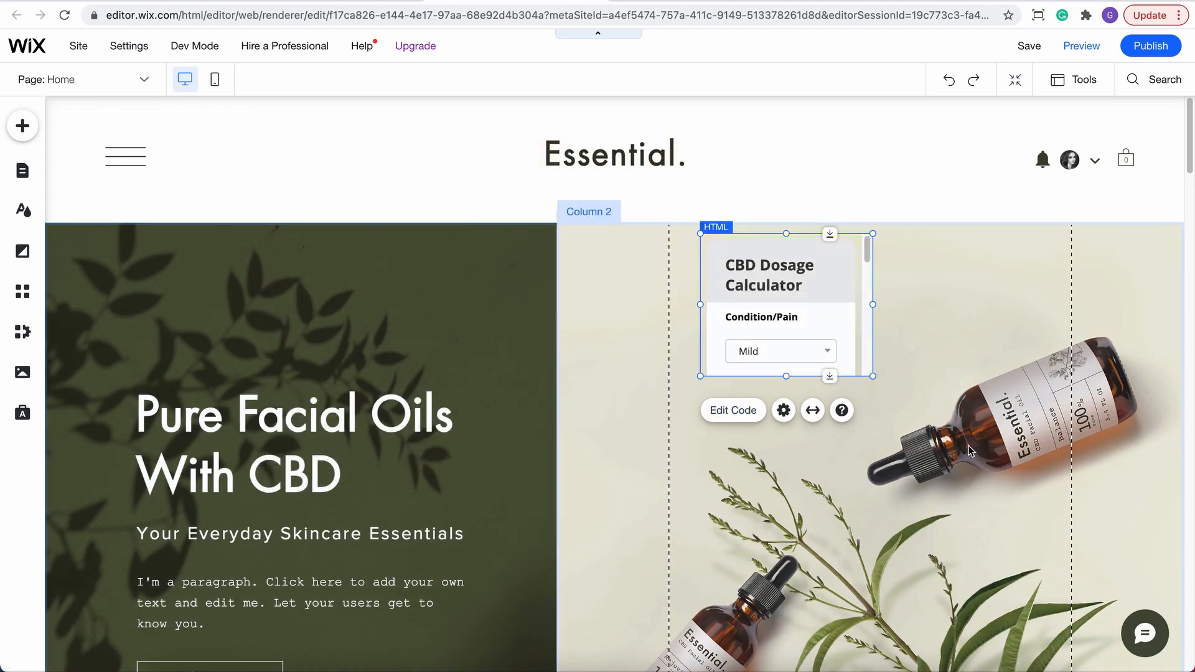
- Enlarge the HTML element until the weight, bottle size, CBD amount fields and daily dose all show
scroll(down, 3)
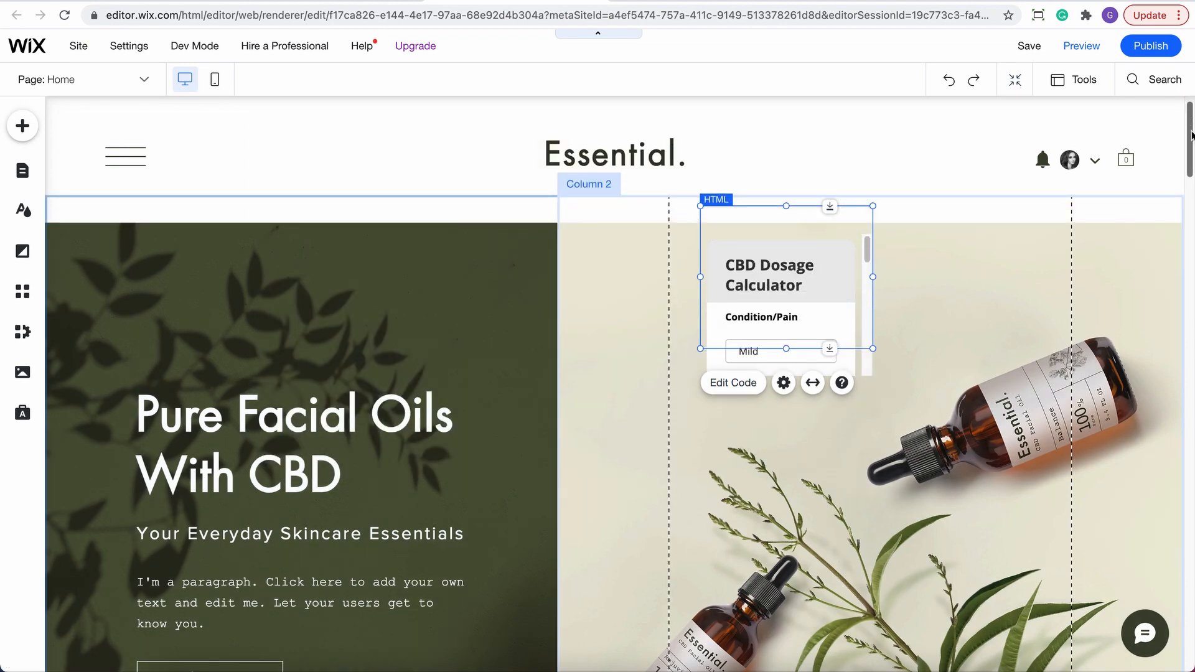
scroll(down, 3)
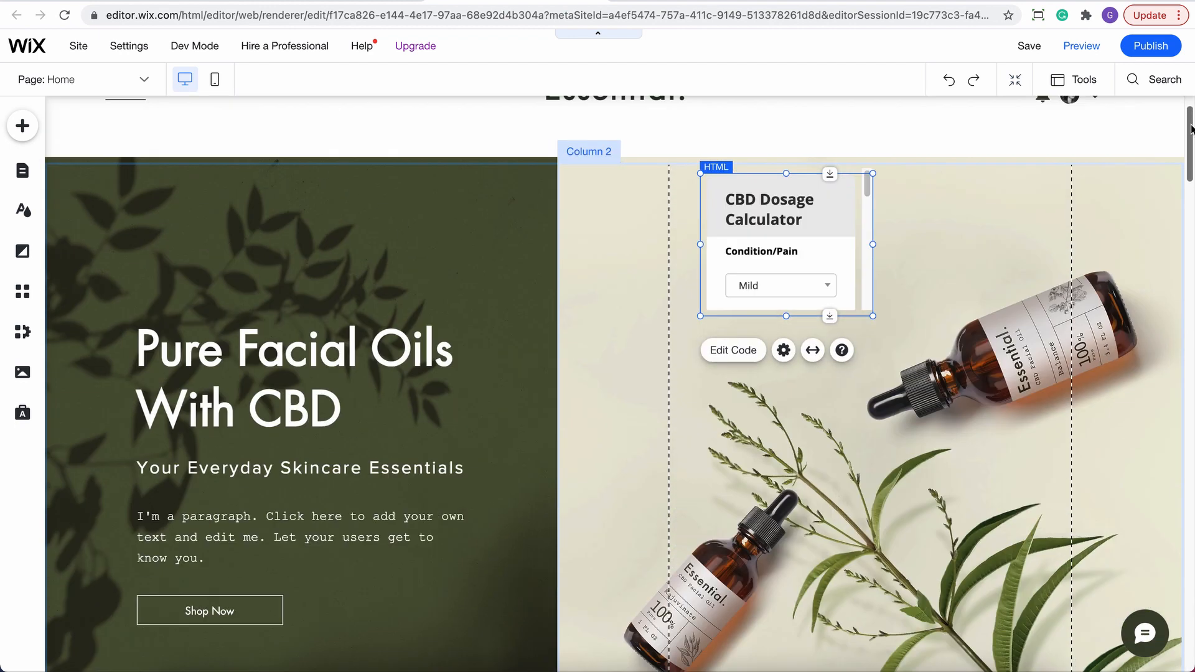
scroll(down, 3)
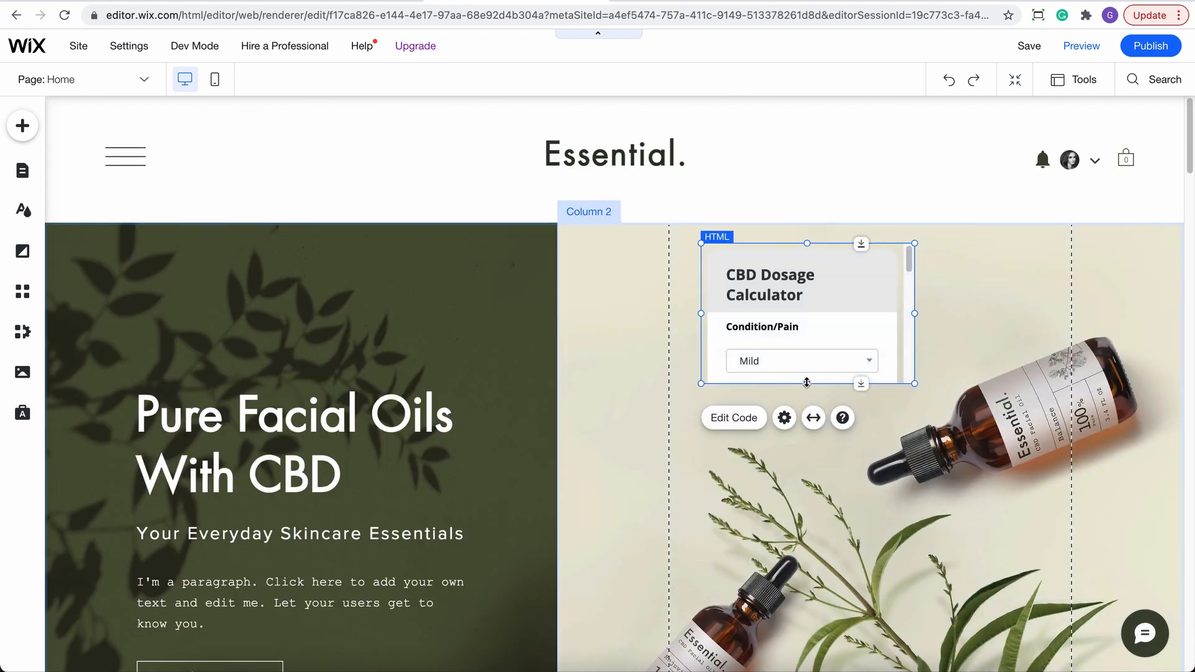
drag(806, 383, 821, 664)
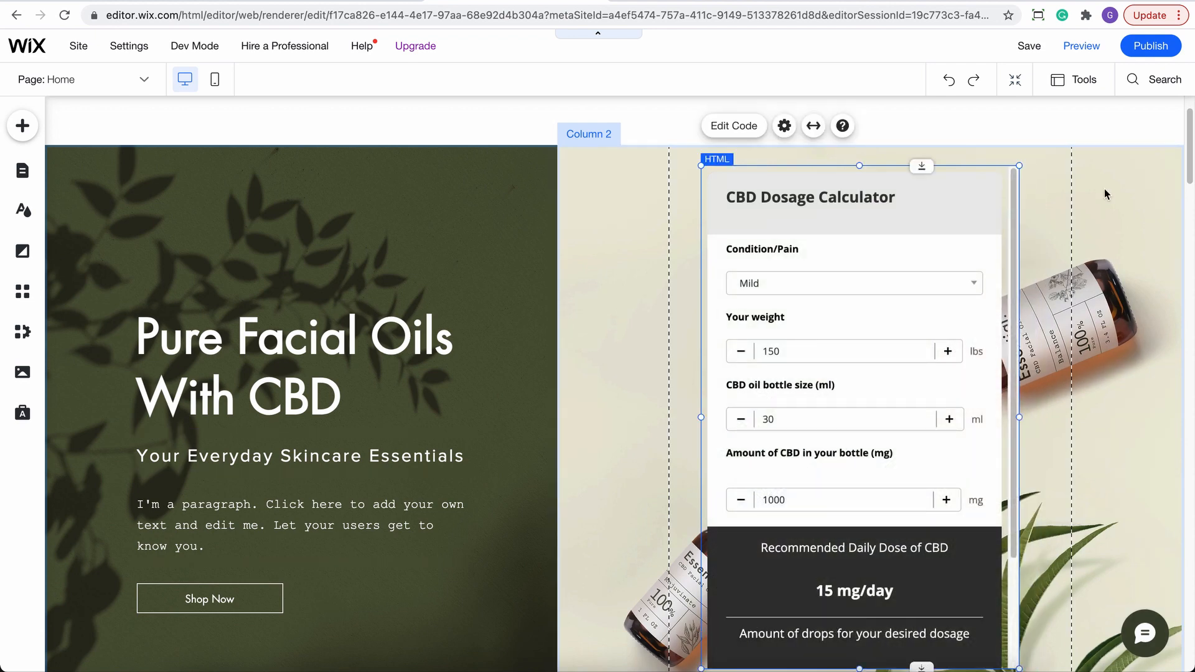
- Preview the homepage on desktop with the working CBD Dosage Calculator beside the hero text
click(1080, 46)
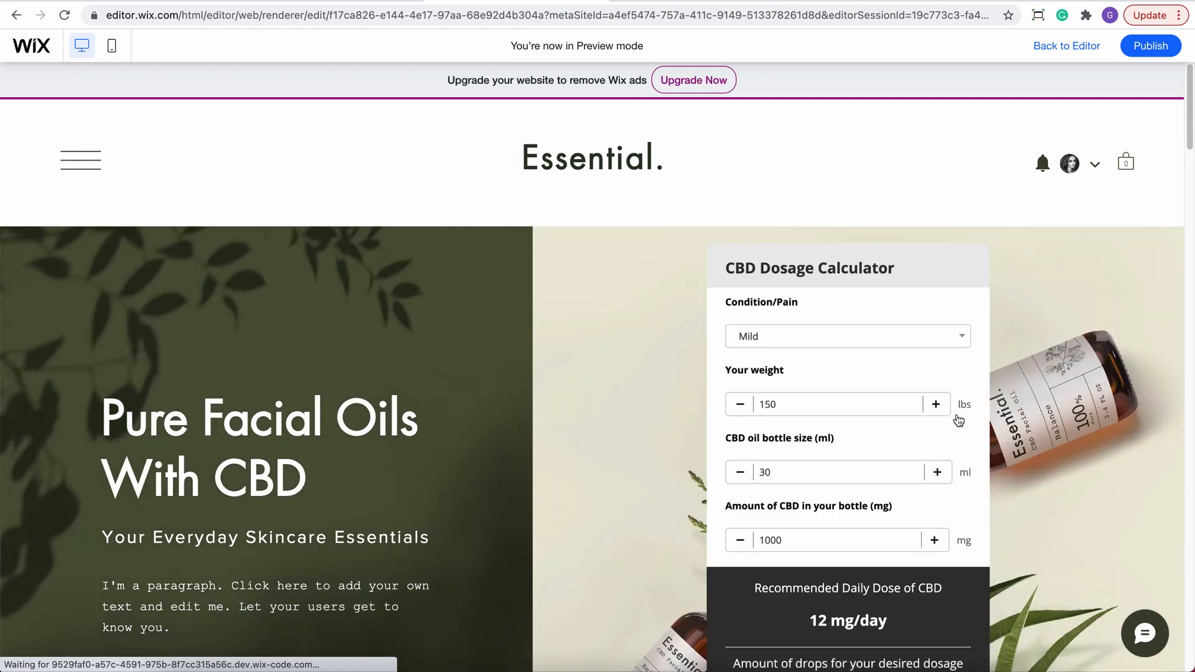
scroll(down, 3)
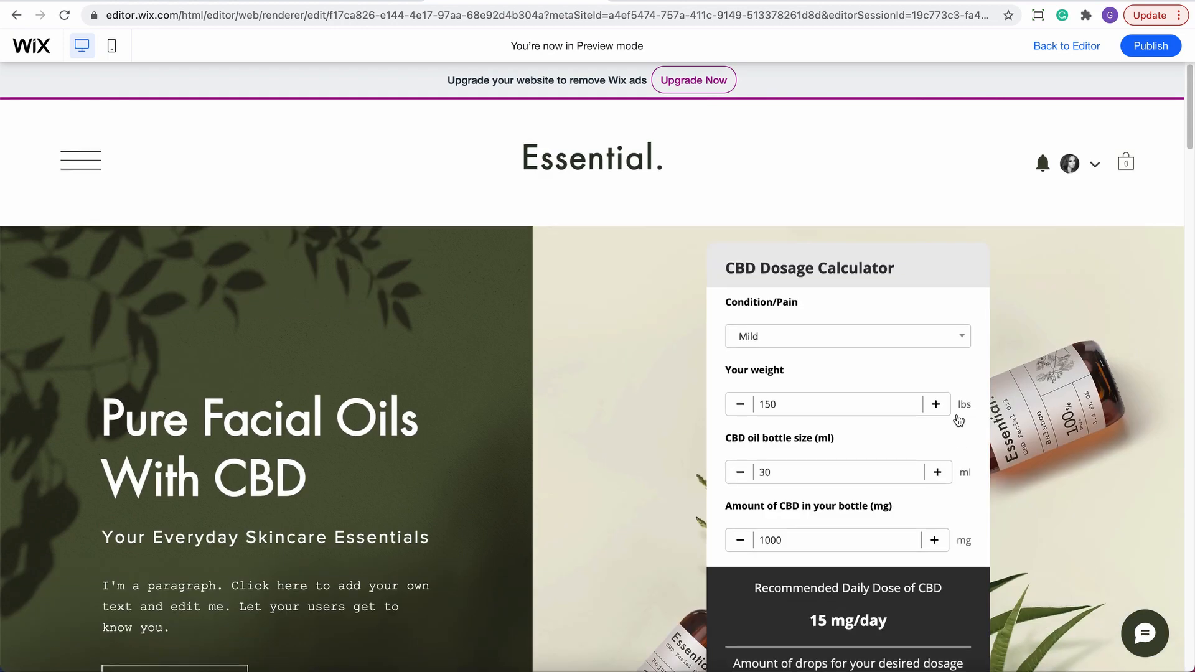
mouse_move(111, 46)
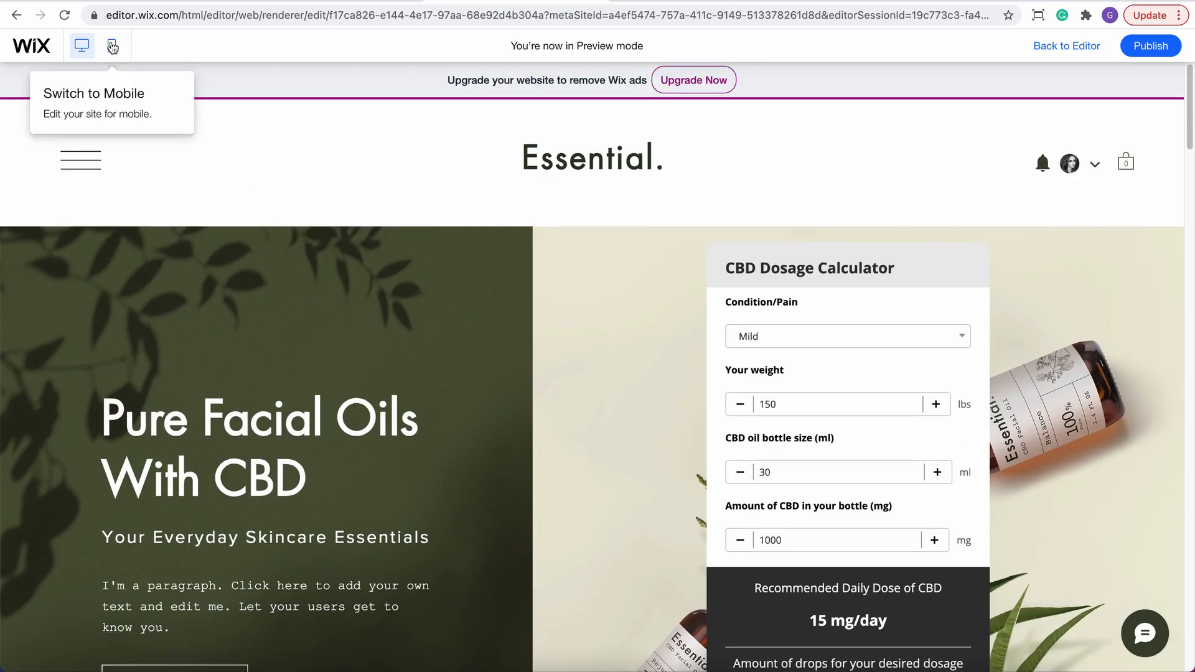
- Check the homepage in mobile preview, then return to the editor's mobile layout
click(112, 46)
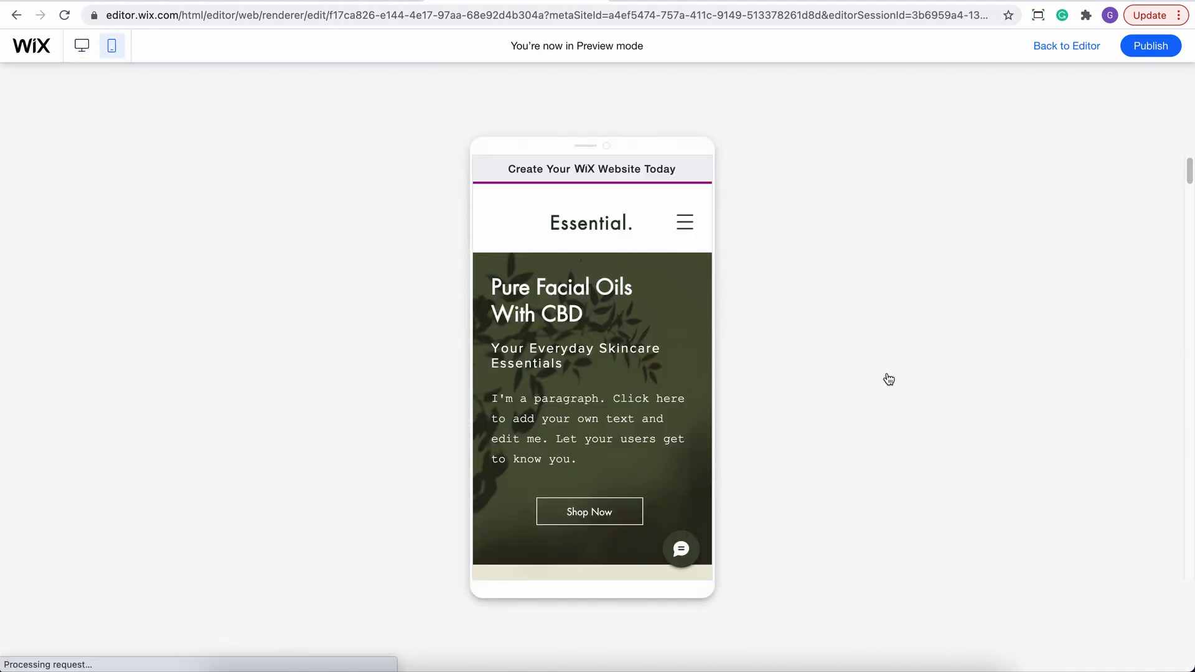
scroll(down, 3)
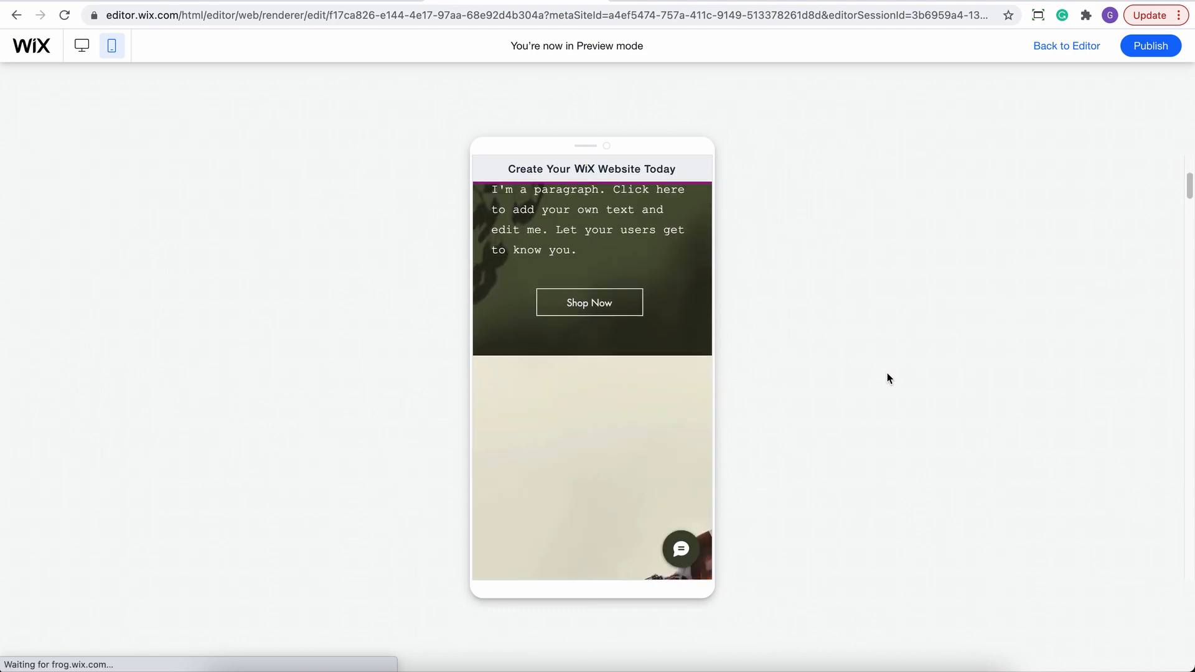
scroll(down, 3)
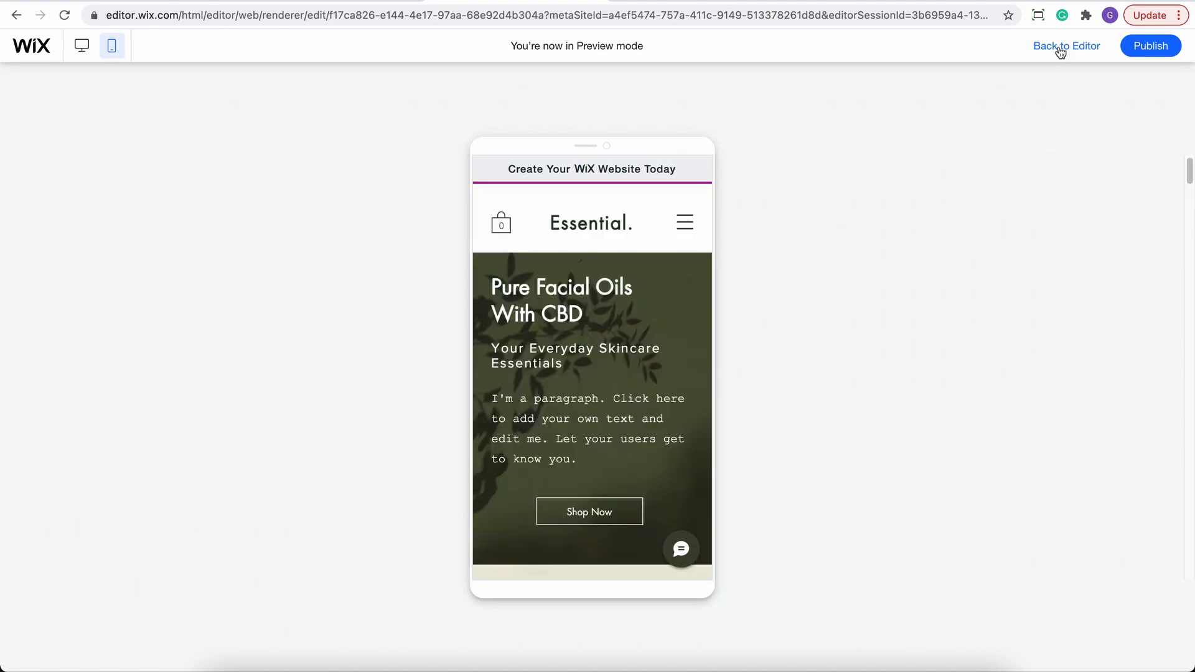
click(1067, 46)
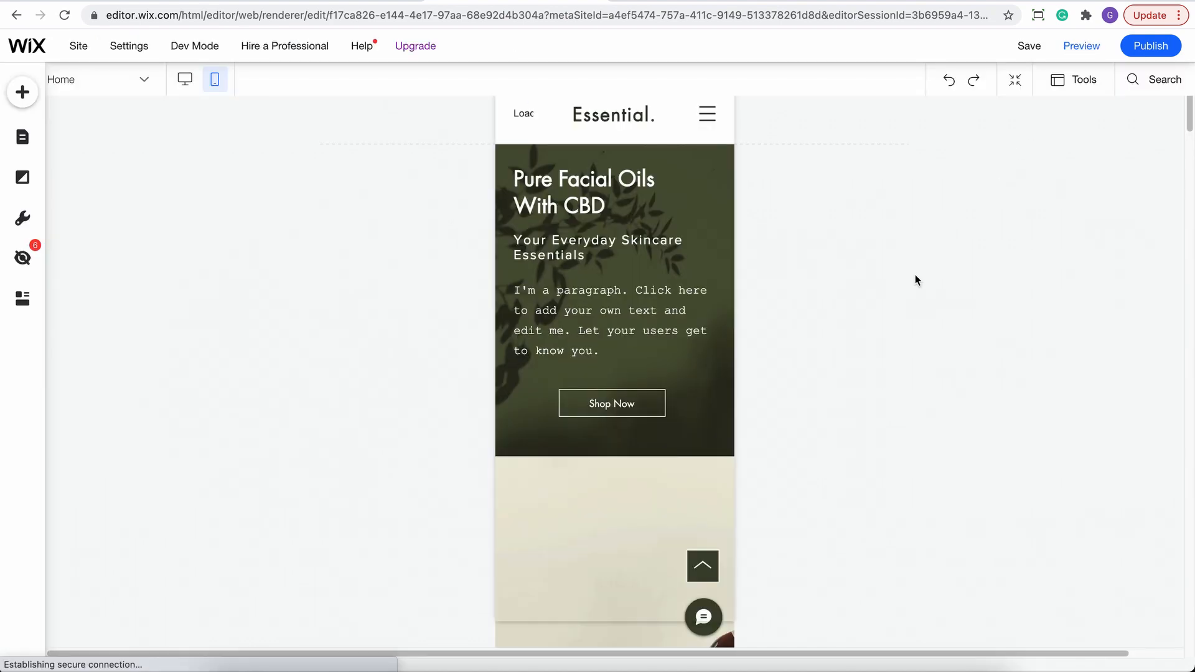